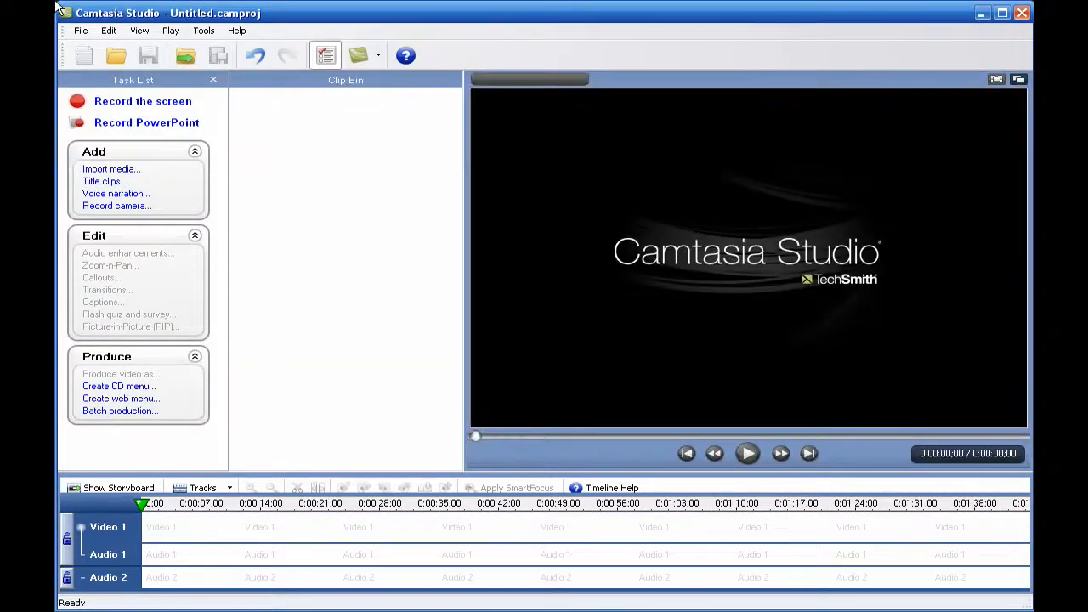
pyautogui.moveTo(823, 326)
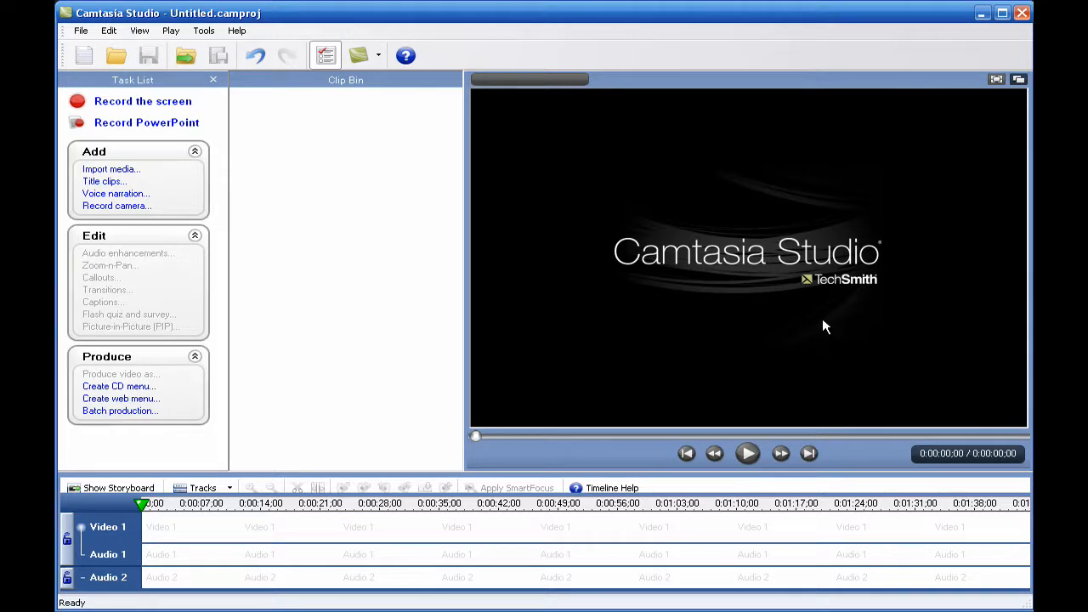
pyautogui.moveTo(96, 170)
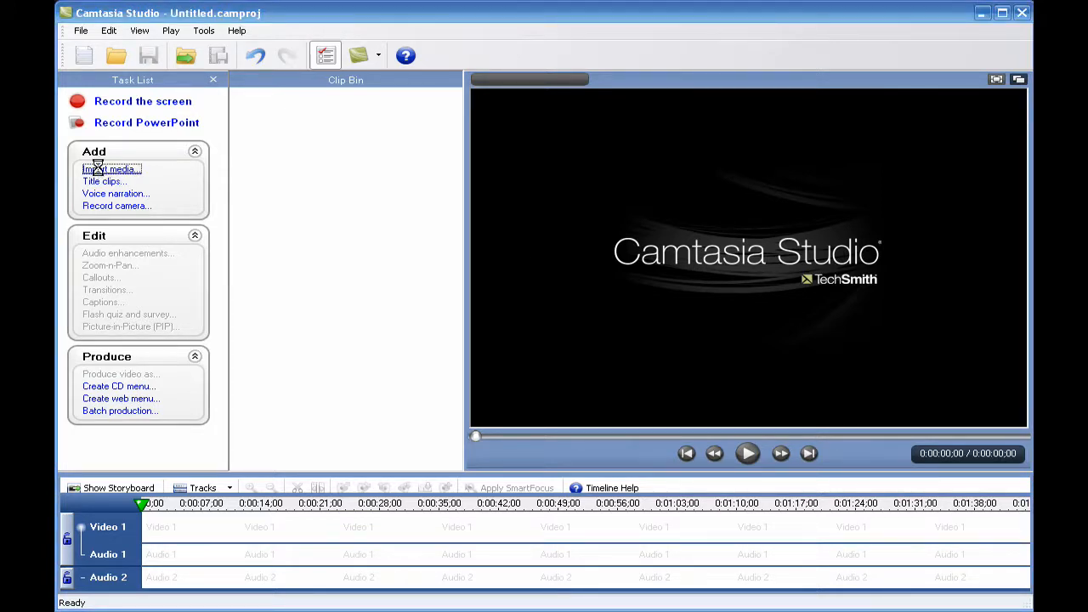
# Step: Import Intro.mov into the clip bin and onto the timeline, dismissing the unlink-audio tip
pyautogui.click(110, 169)
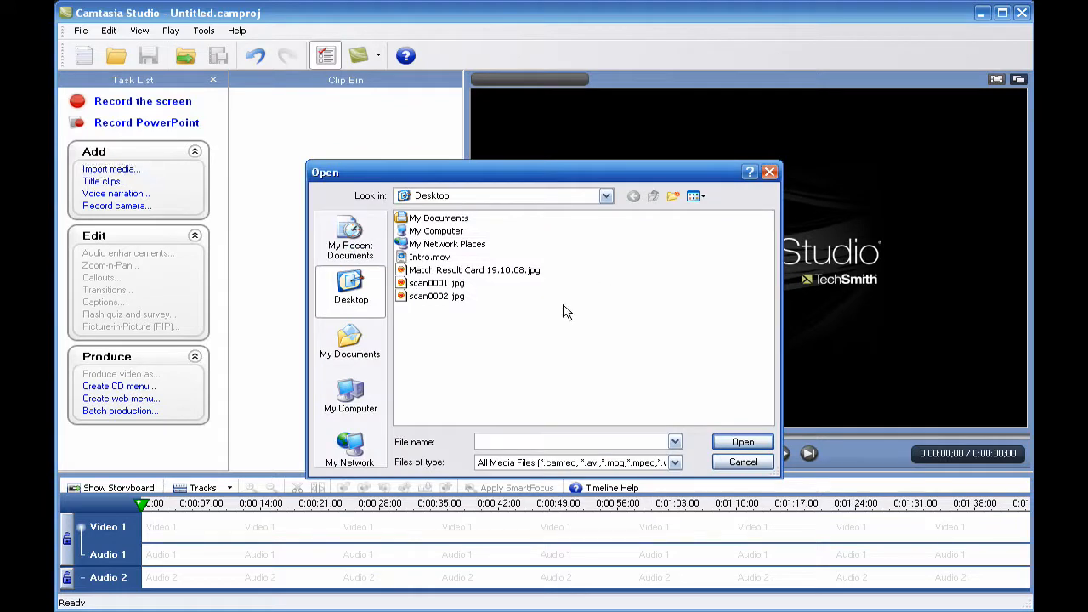
pyautogui.click(429, 257)
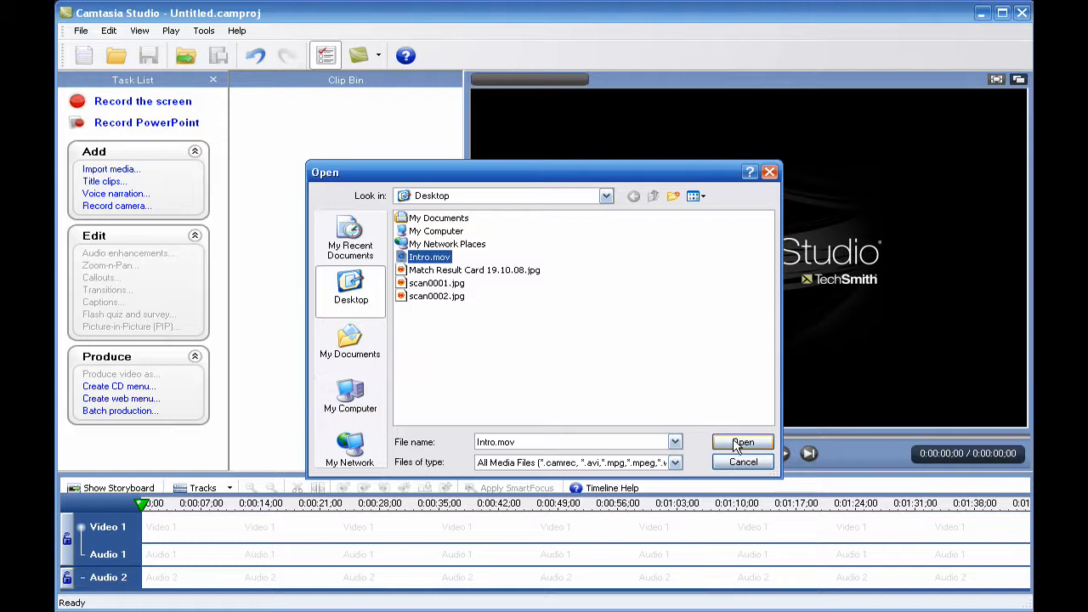
pyautogui.click(742, 442)
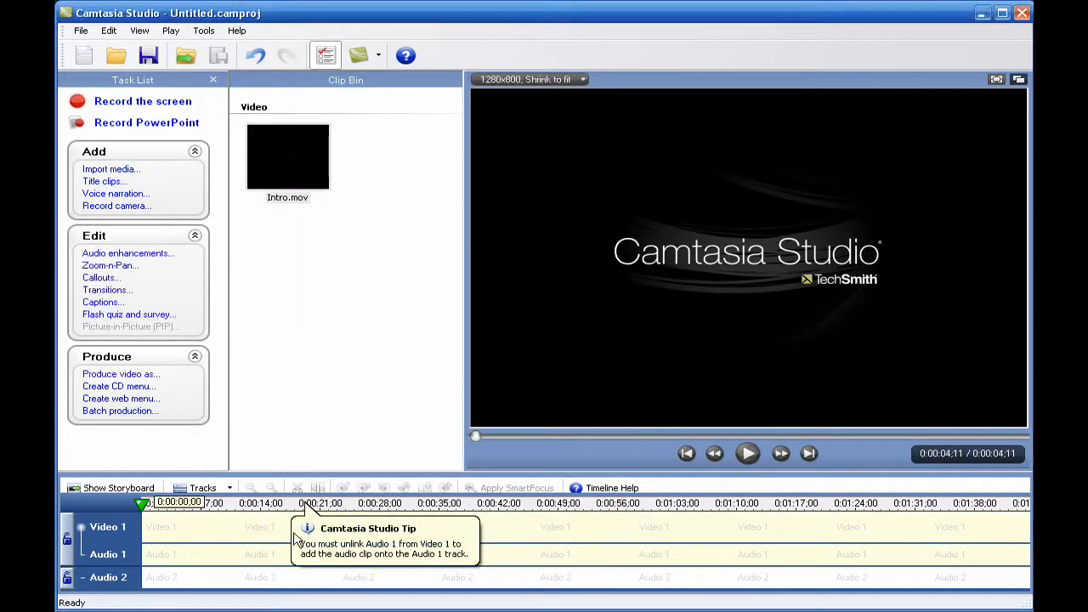
pyautogui.click(687, 453)
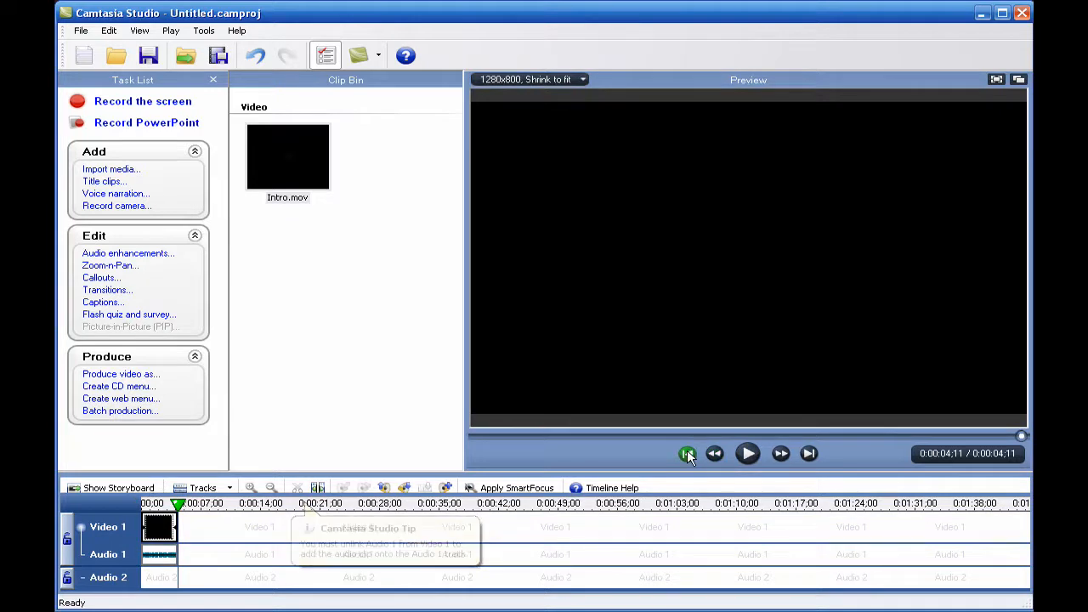
# Step: Rewind Intro.mov to the start and play it in the preview
pyautogui.click(686, 453)
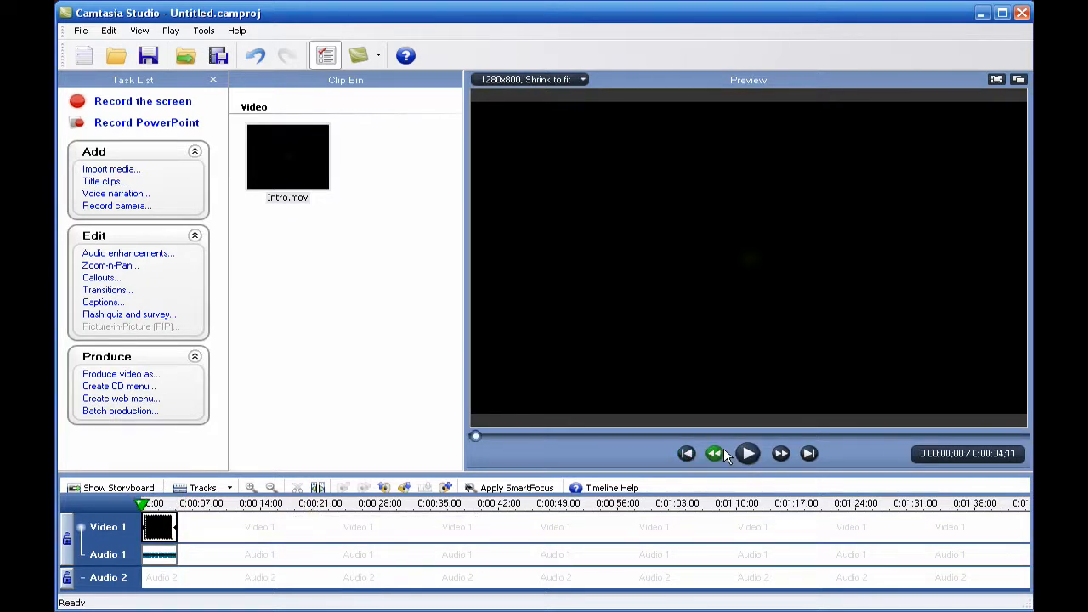
pyautogui.click(747, 453)
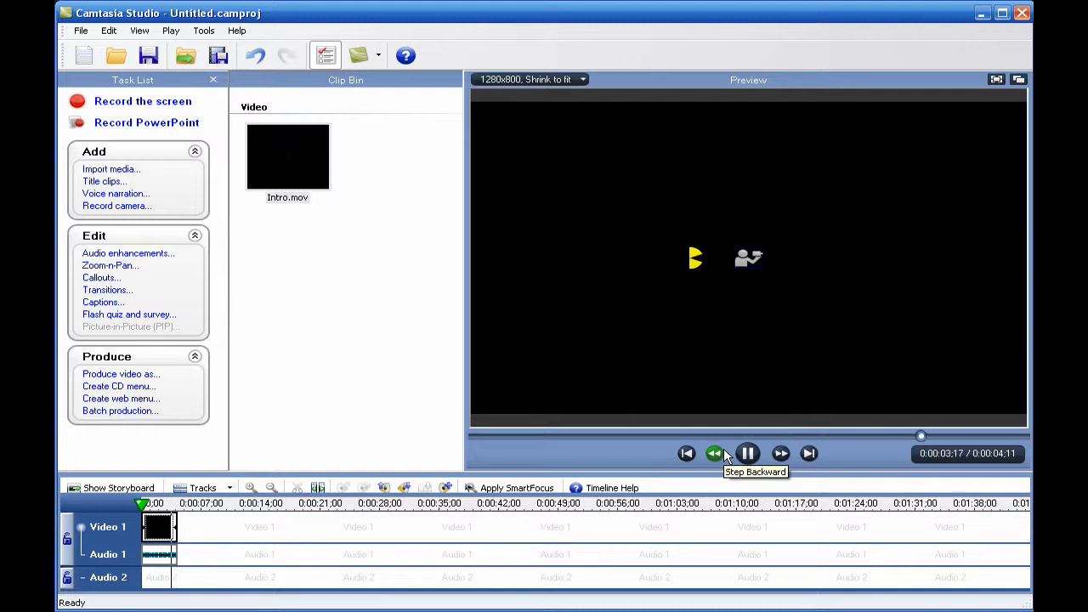
pyautogui.click(748, 453)
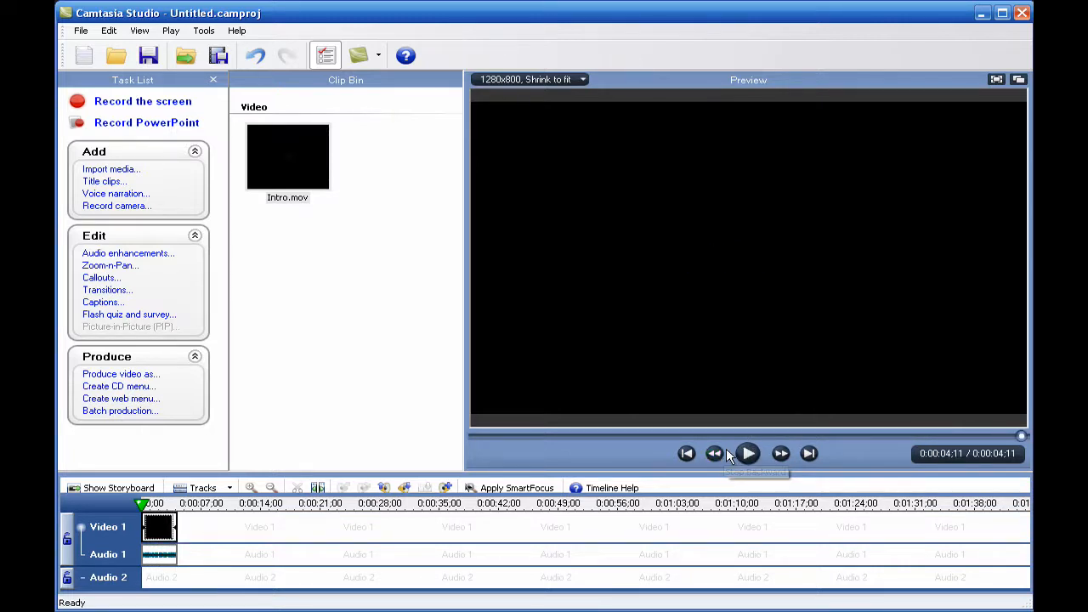
pyautogui.moveTo(397, 403)
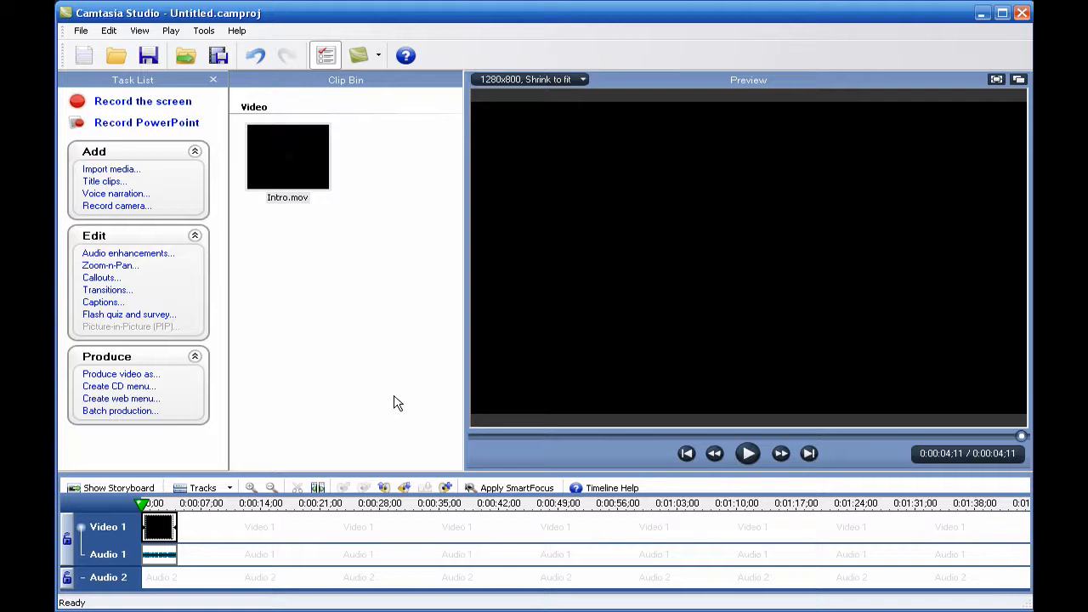
pyautogui.moveTo(263, 272)
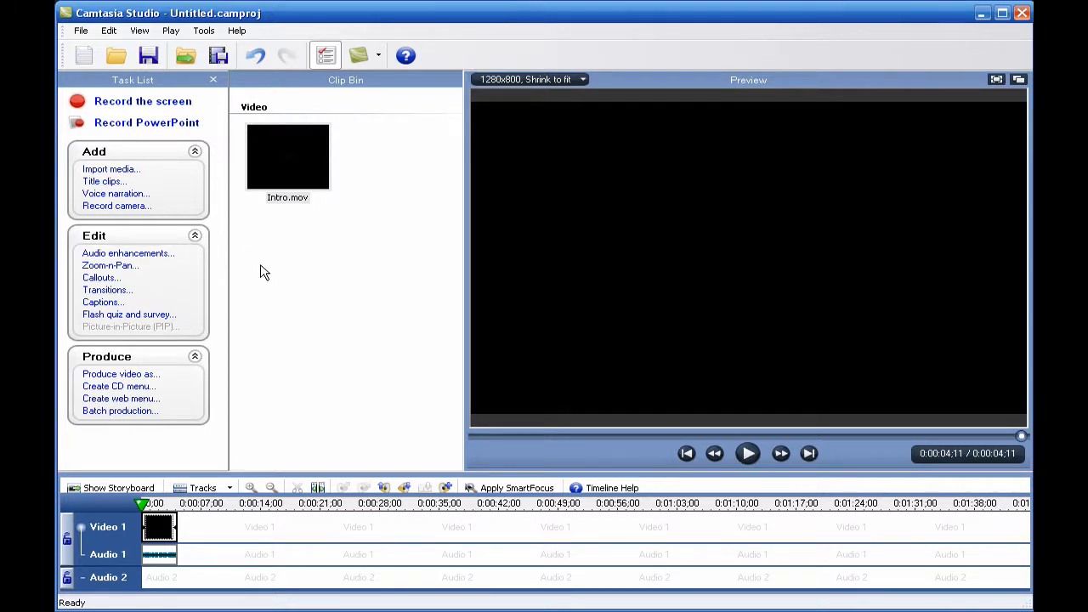
pyautogui.moveTo(164, 202)
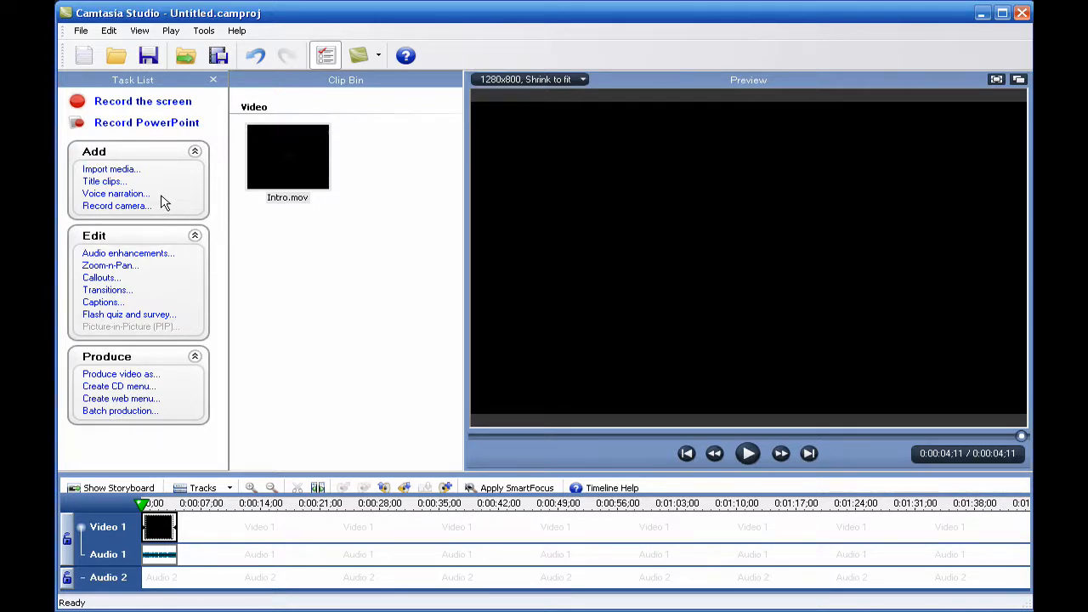
pyautogui.moveTo(321, 388)
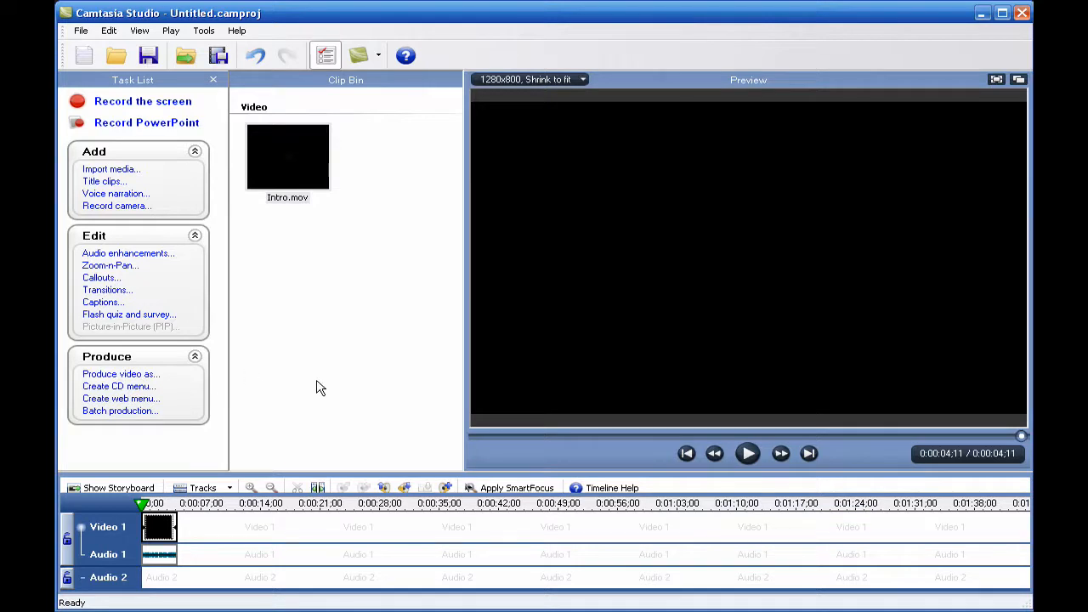
pyautogui.moveTo(119, 410)
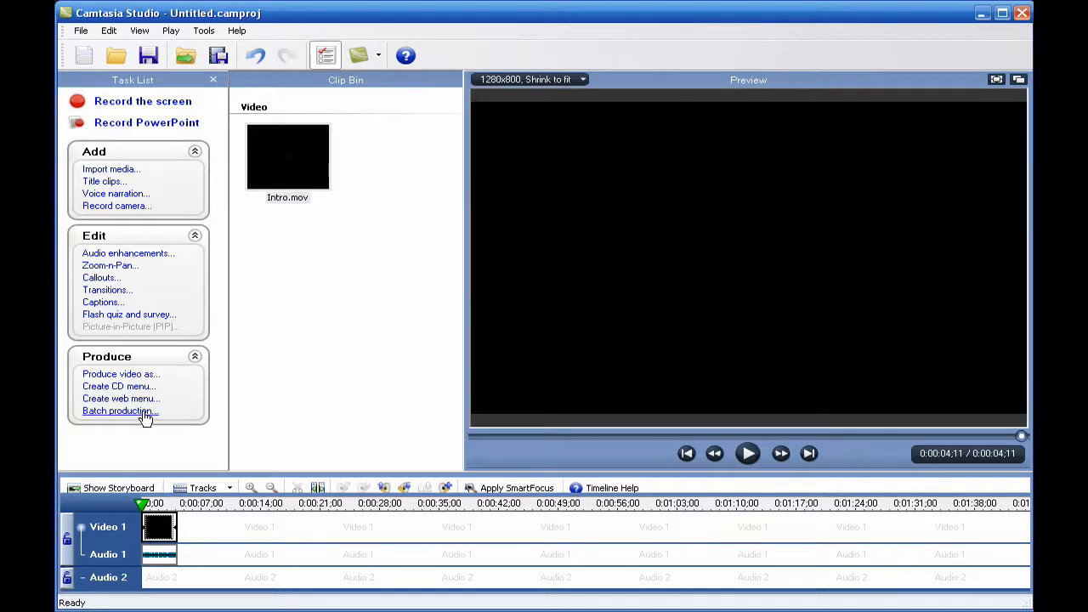
# Step: Start batch production and add Test.camrec from My Documents > Camtasia Studio
pyautogui.click(119, 411)
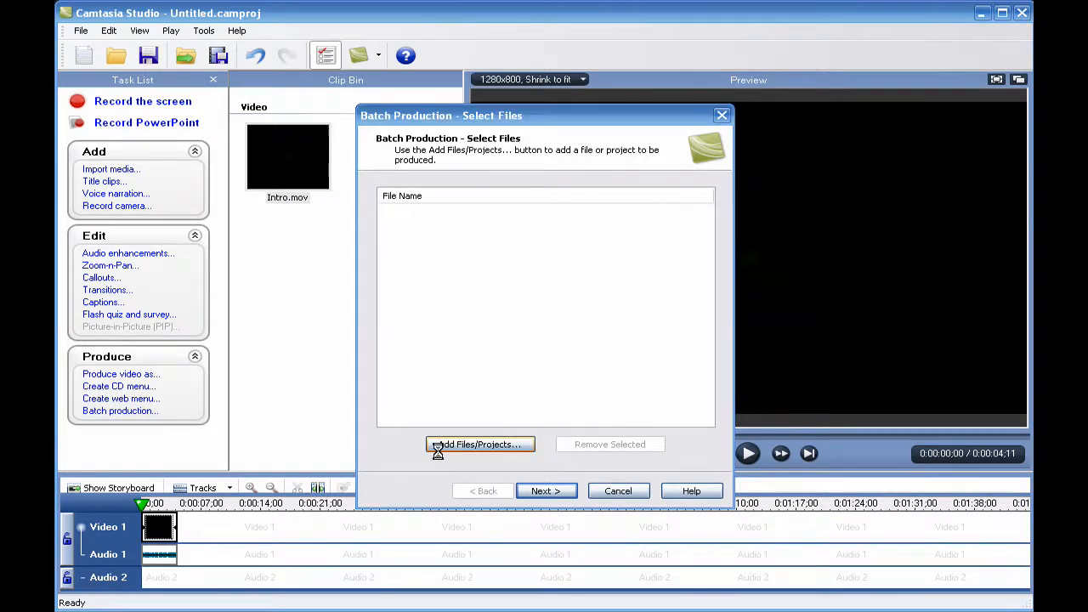
pyautogui.click(480, 444)
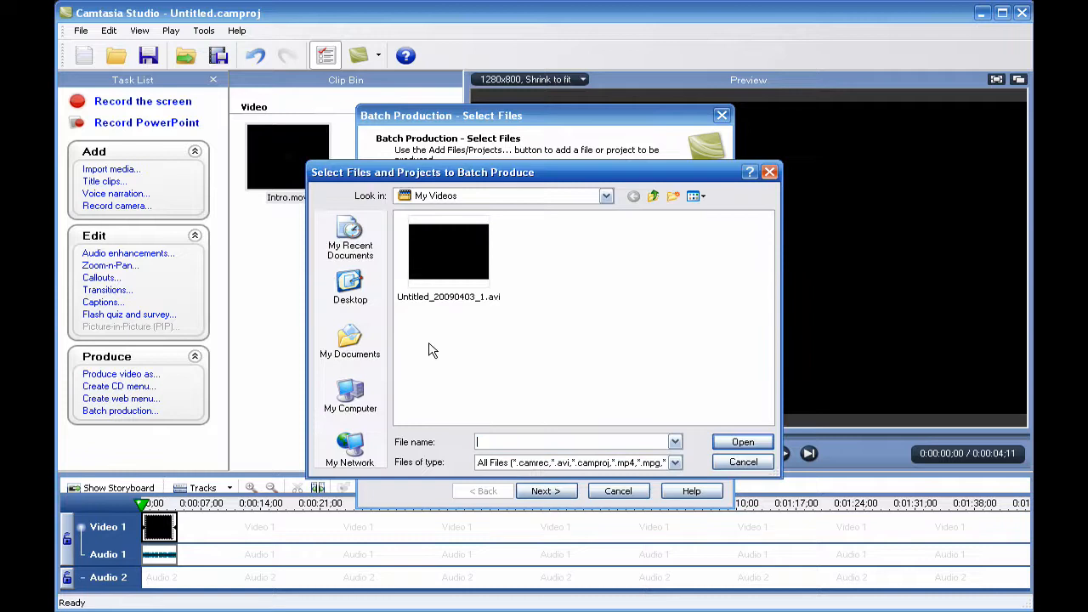
pyautogui.click(349, 345)
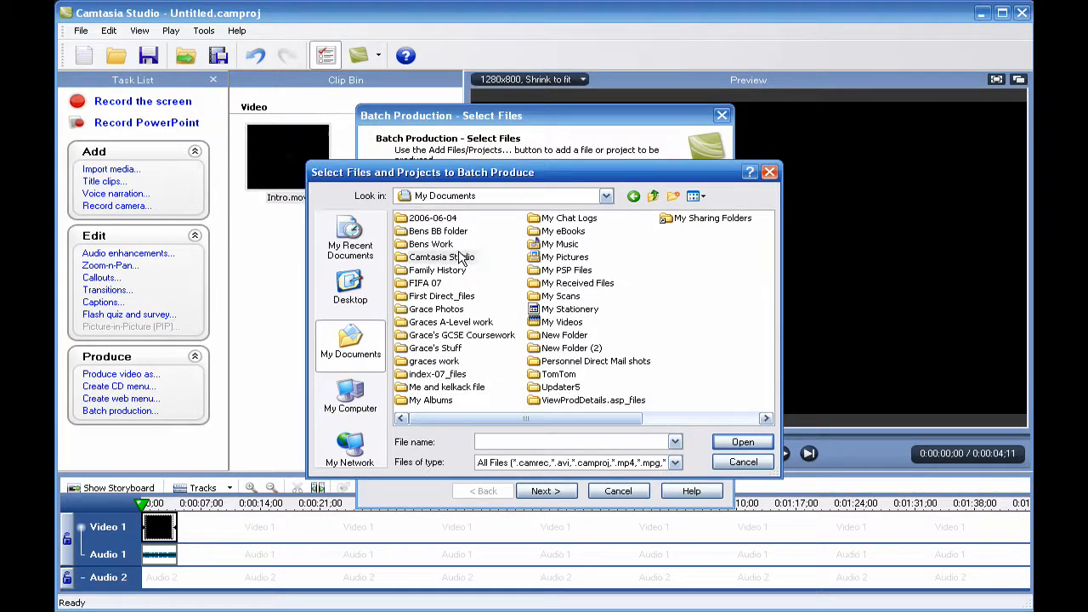
pyautogui.doubleClick(442, 257)
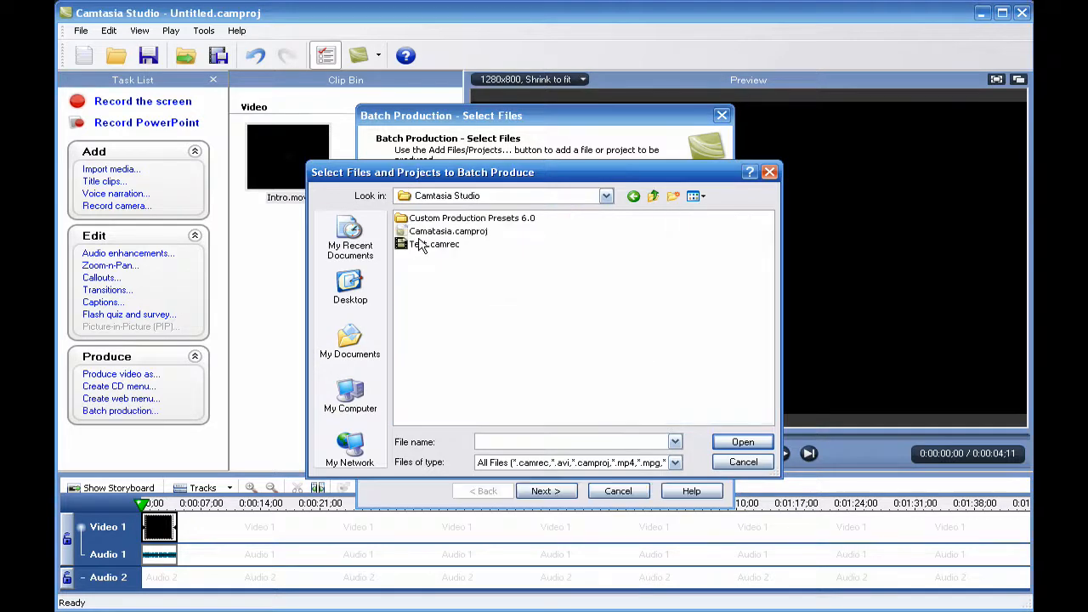
pyautogui.click(741, 441)
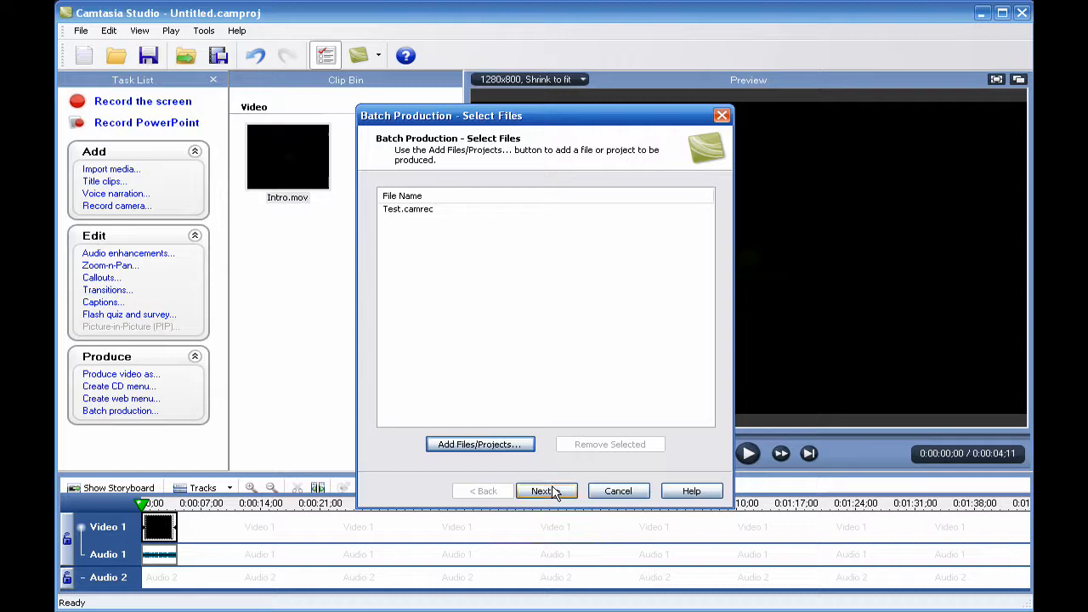
# Step: Advance to the preset options, check the preset list, and launch the Preset Manager
pyautogui.click(546, 490)
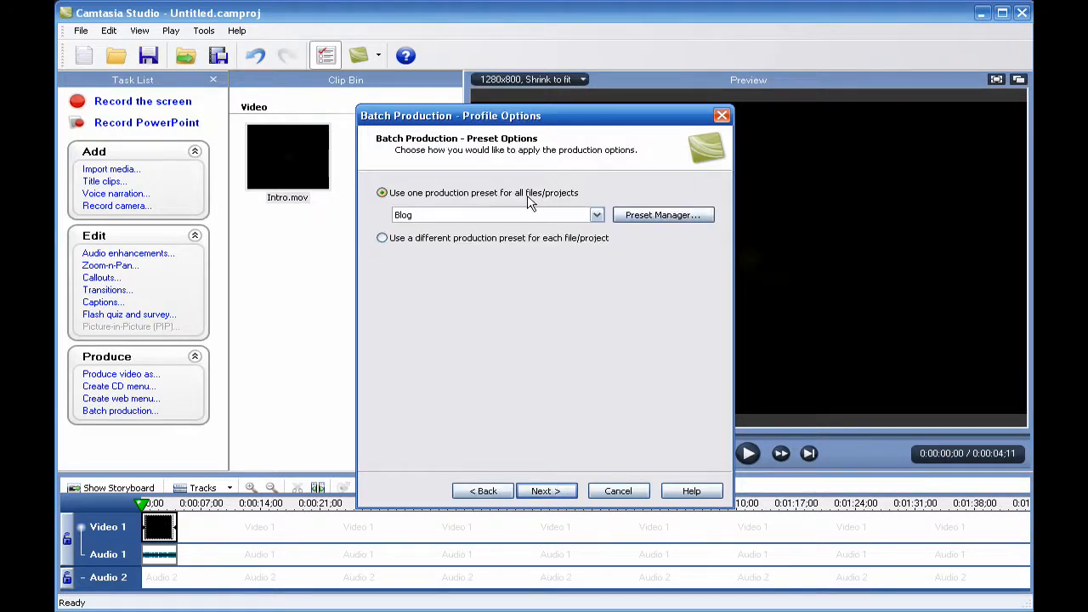
pyautogui.moveTo(531, 392)
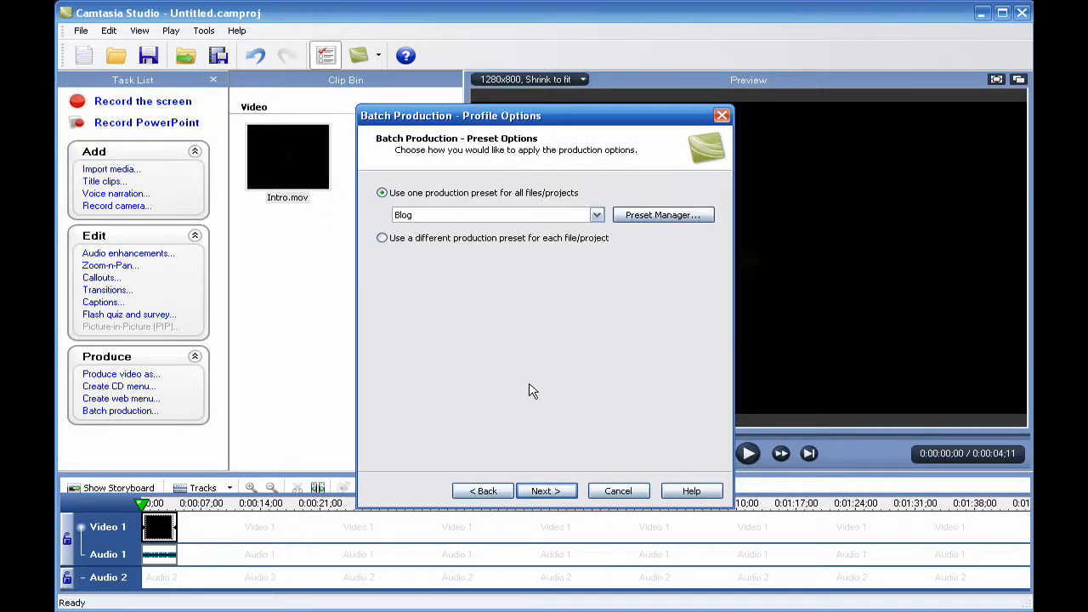
pyautogui.click(596, 214)
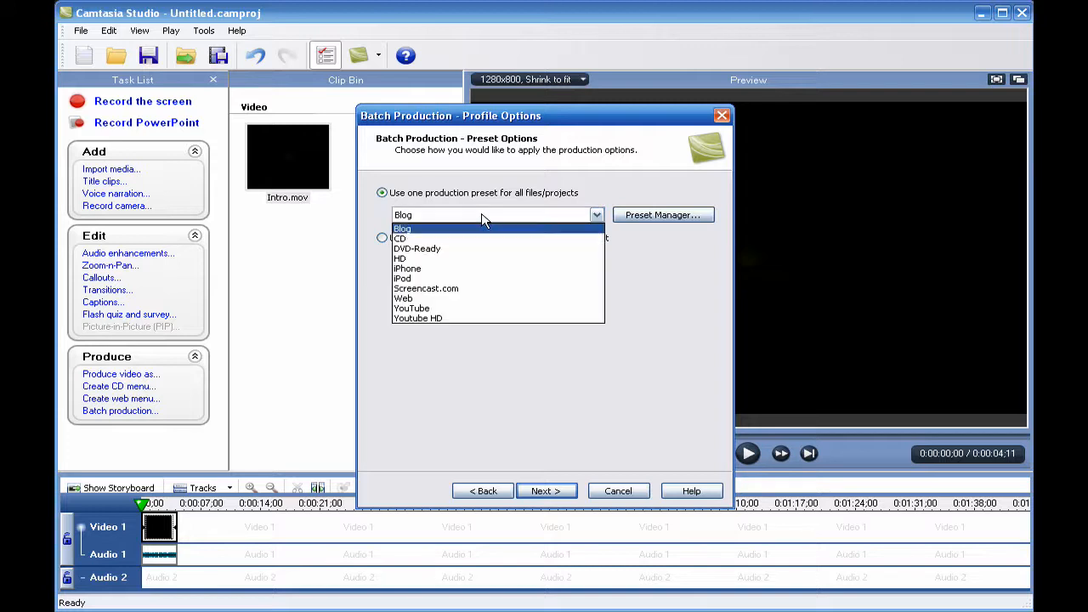
pyautogui.moveTo(483, 299)
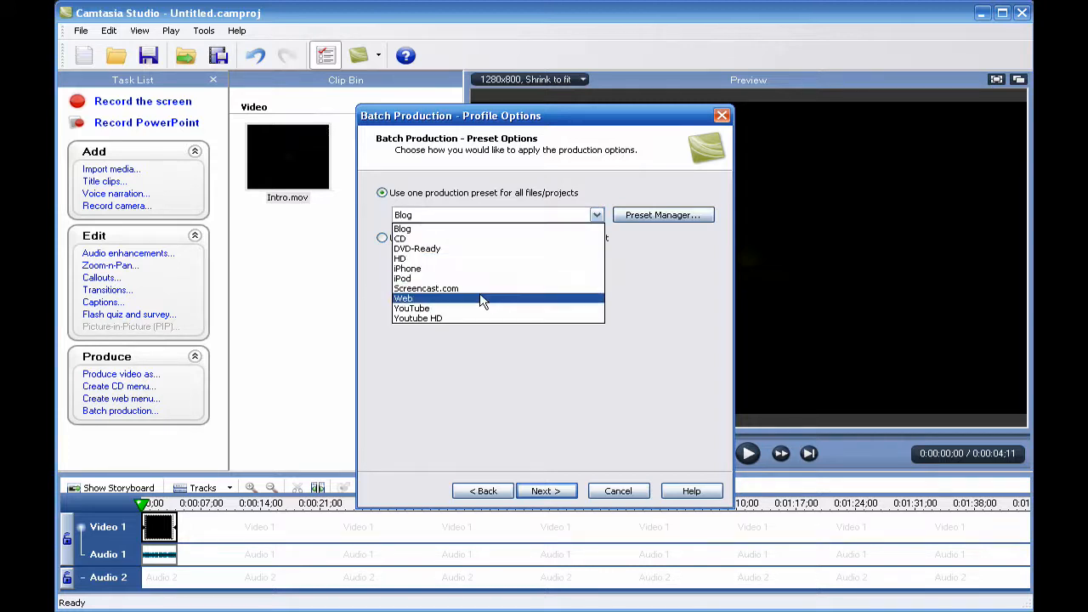
pyautogui.moveTo(451, 318)
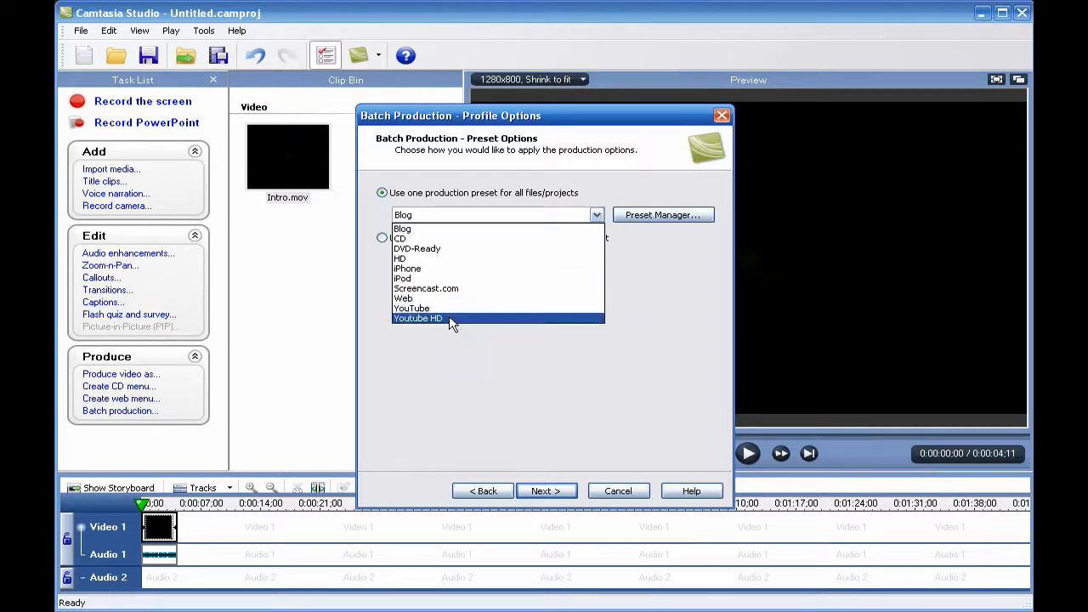
pyautogui.moveTo(412, 308)
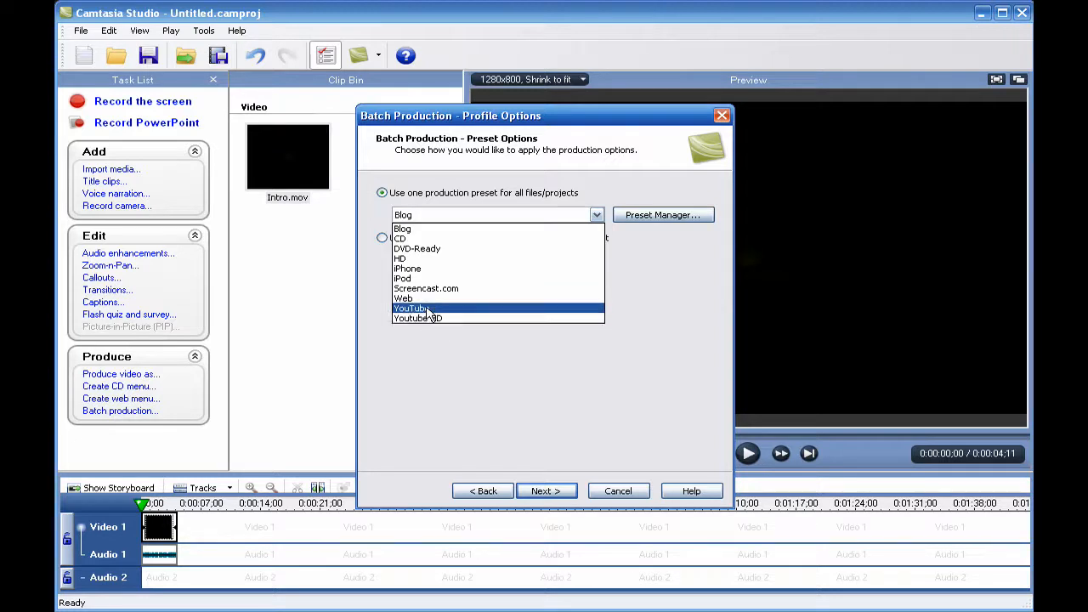
pyautogui.moveTo(408, 258)
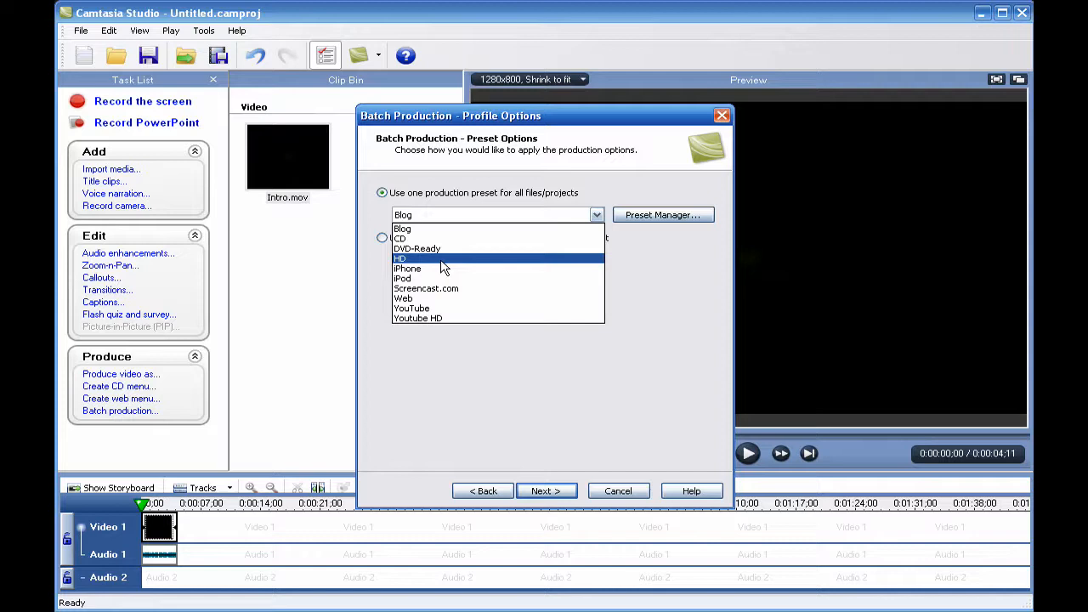
pyautogui.moveTo(600, 266)
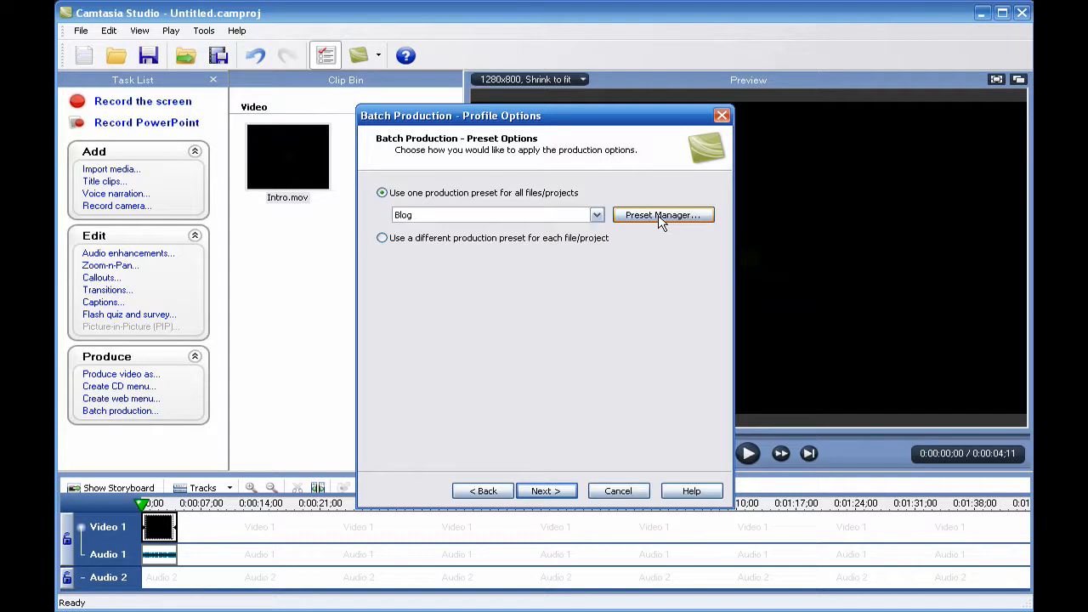
pyautogui.click(663, 215)
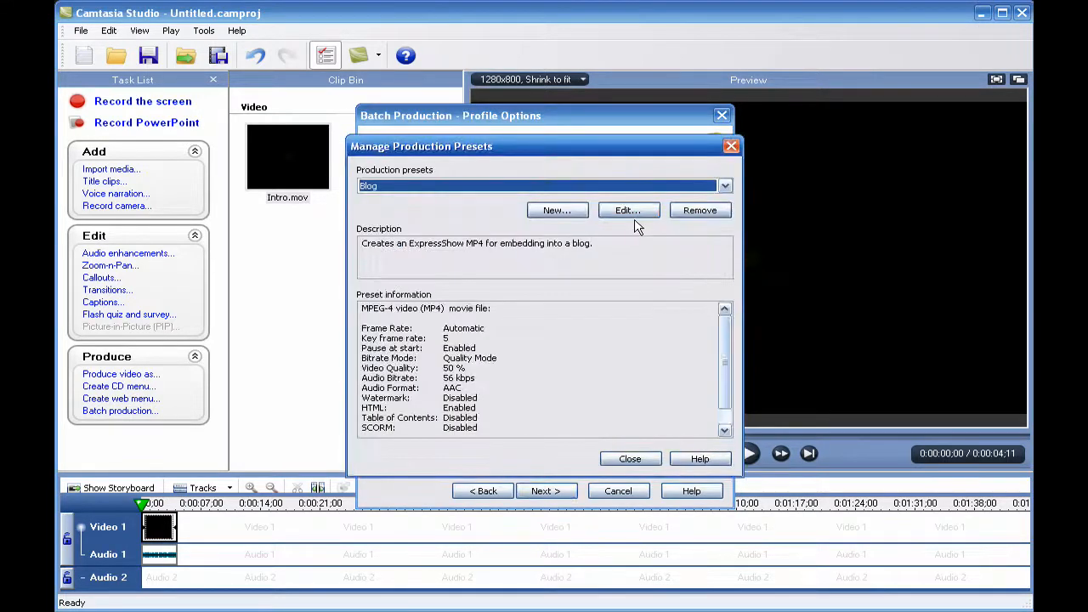
pyautogui.moveTo(585, 236)
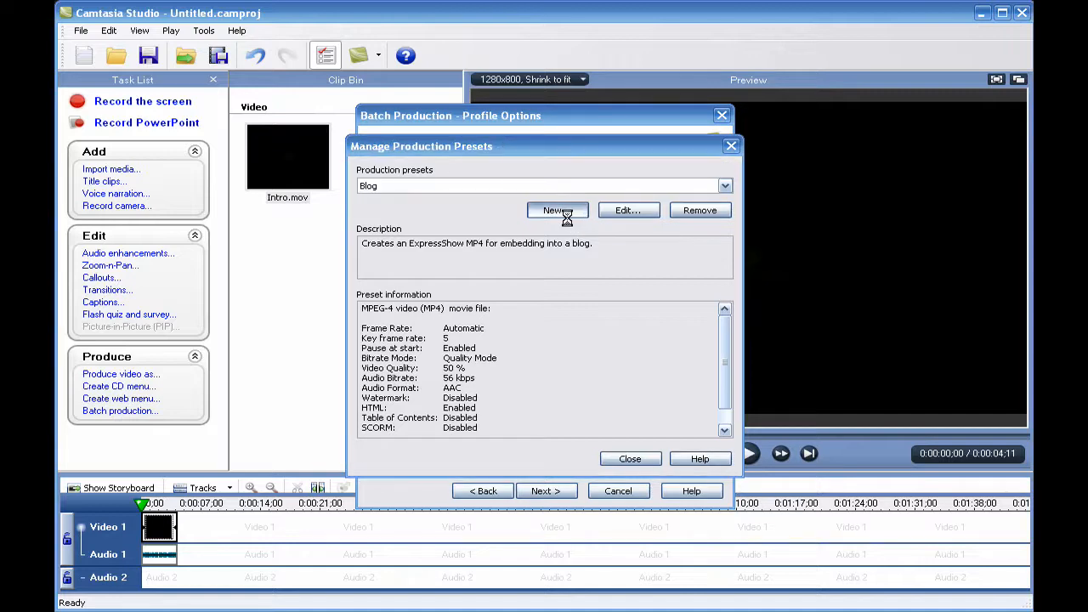
# Step: Create a new preset named 'Hd Test' using the MOV - QuickTime movie format
pyautogui.click(554, 210)
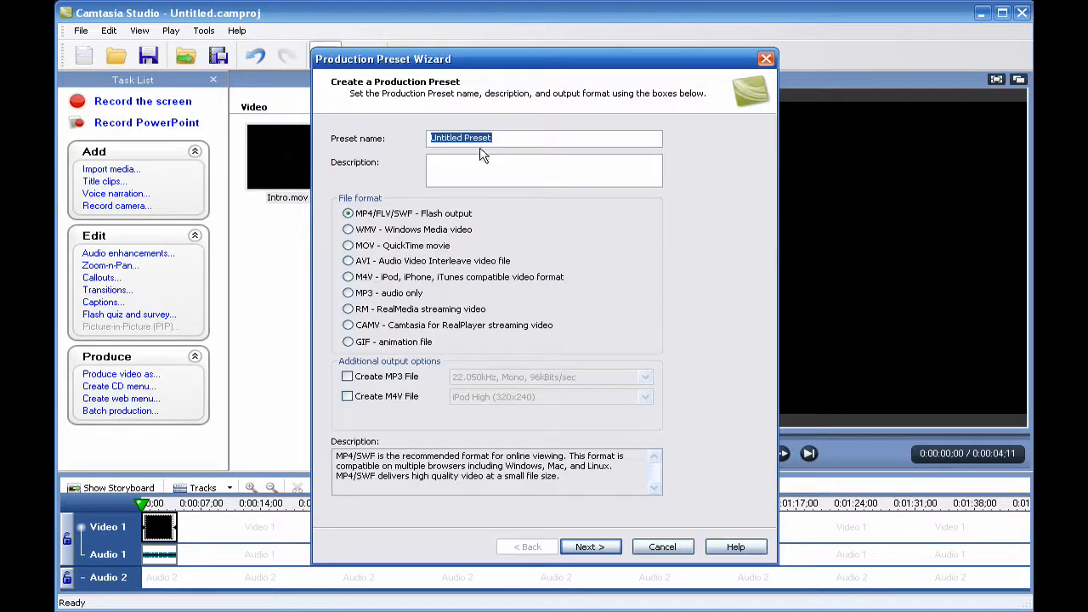
pyautogui.write('Hd')
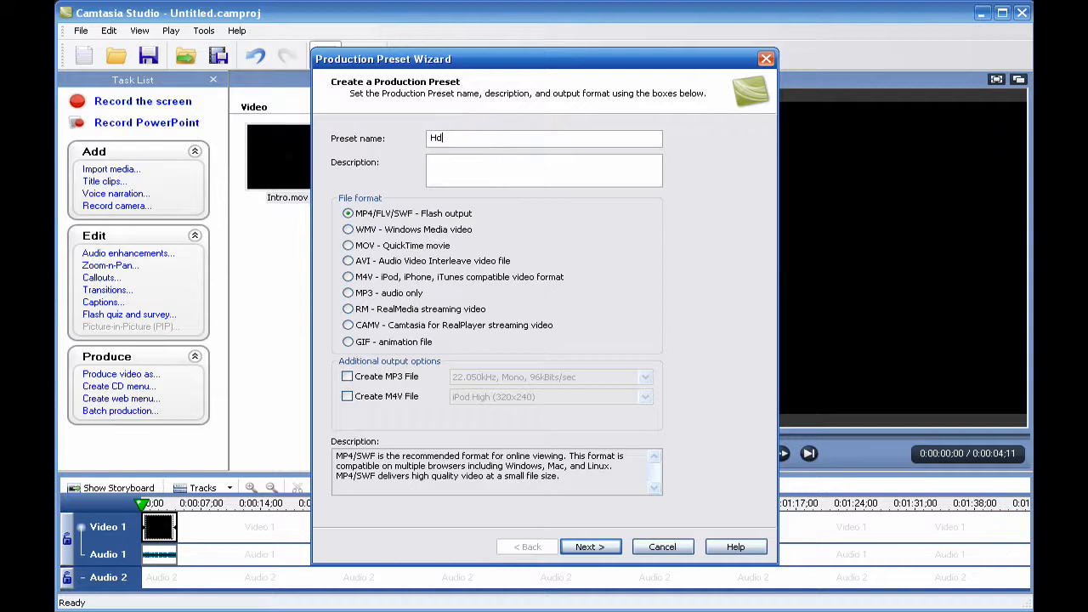
pyautogui.write('Te')
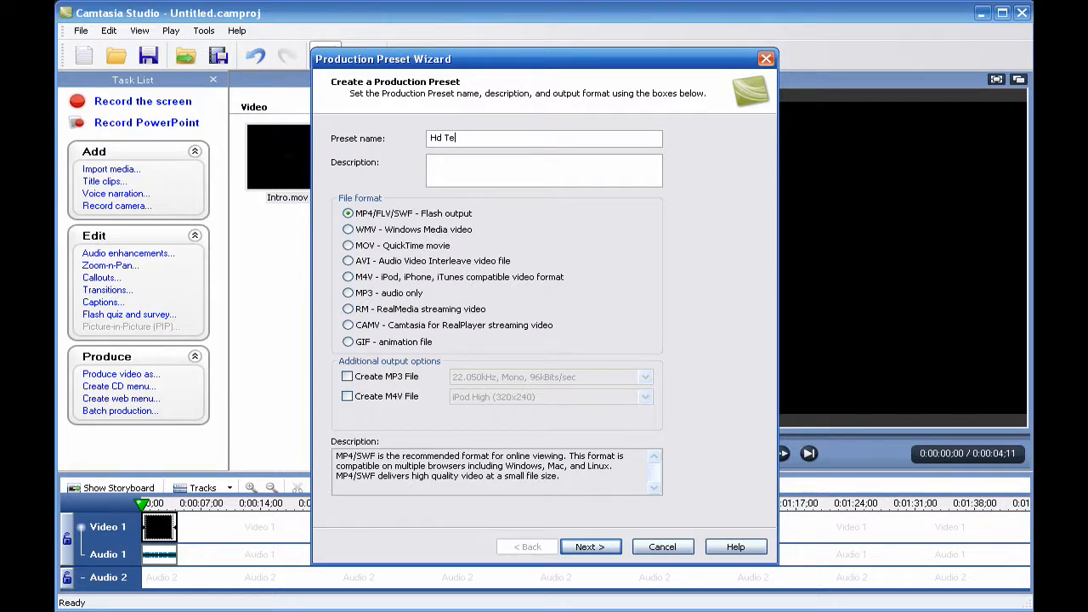
pyautogui.write('st')
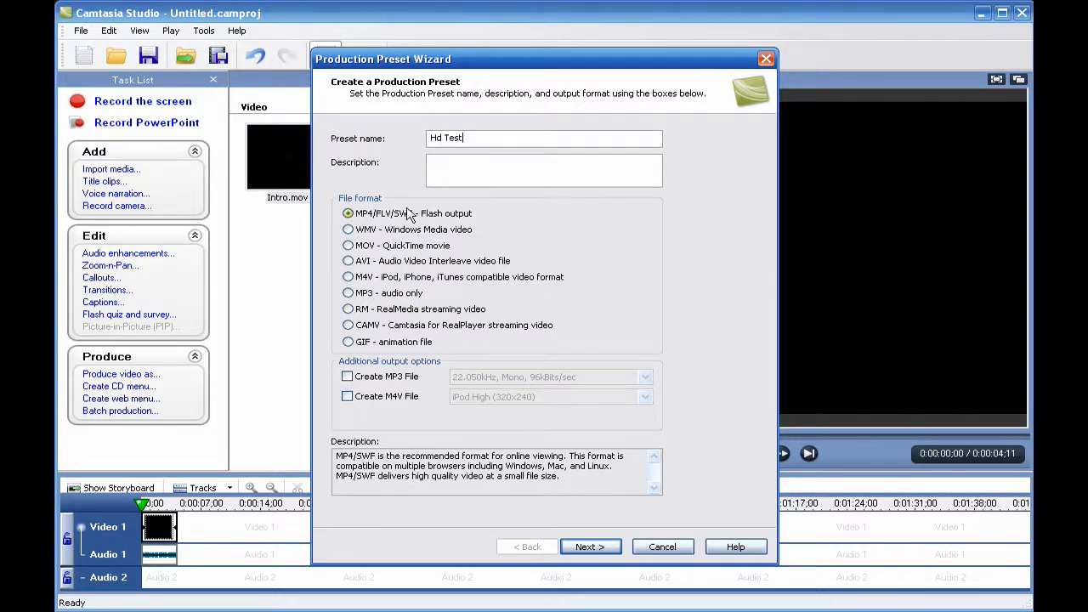
pyautogui.moveTo(348, 230)
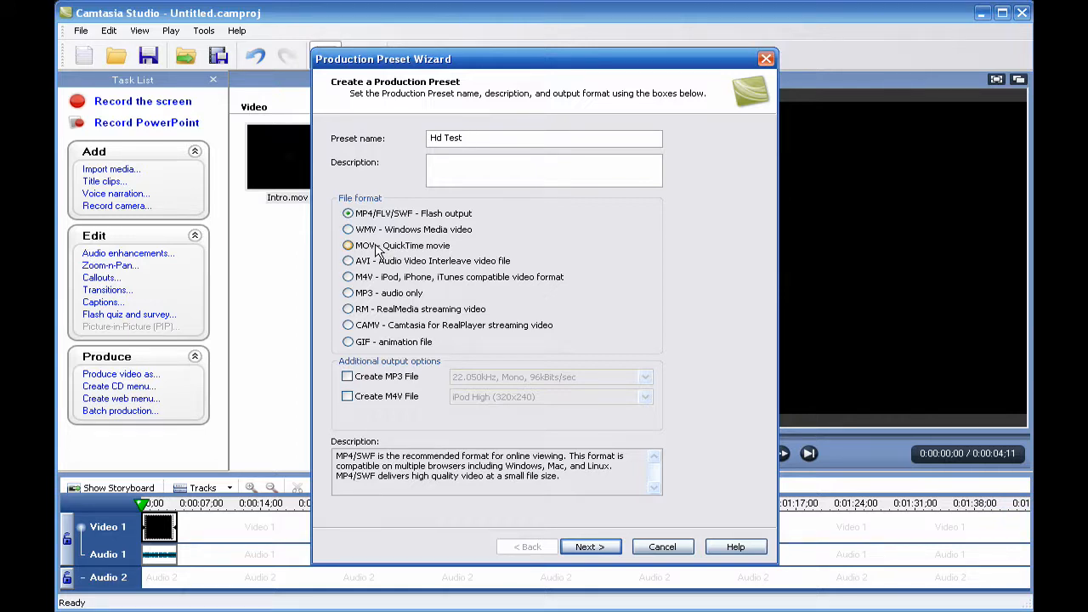
pyautogui.click(348, 245)
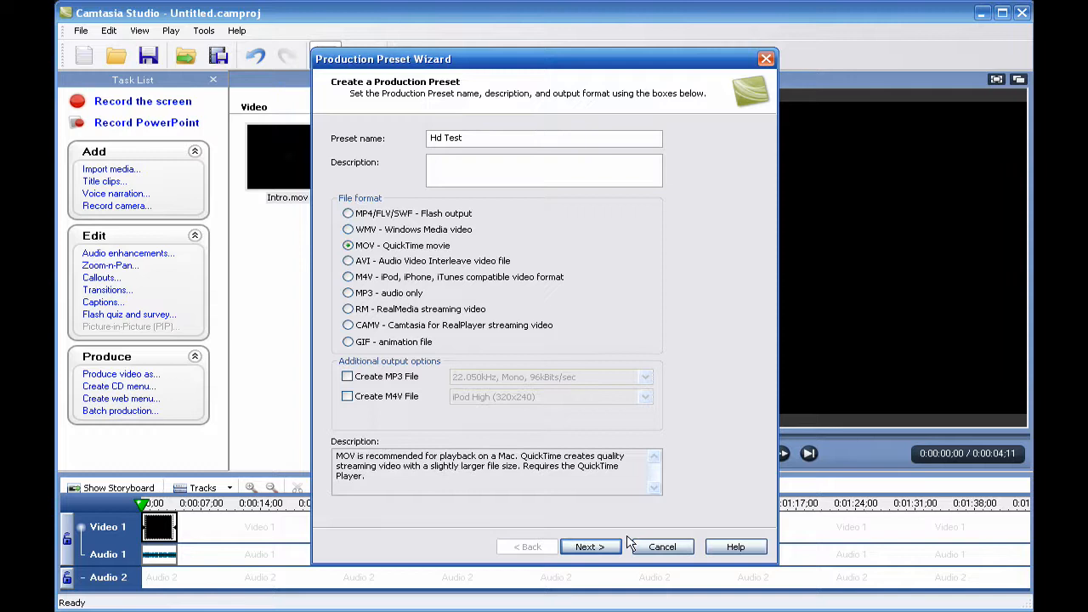
pyautogui.click(590, 546)
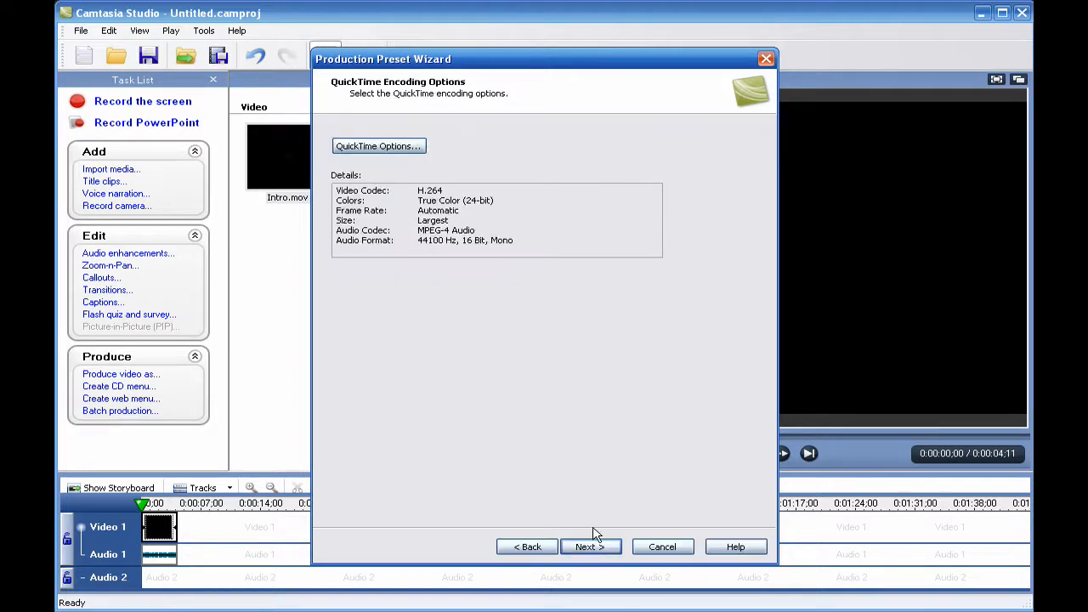
pyautogui.moveTo(398, 231)
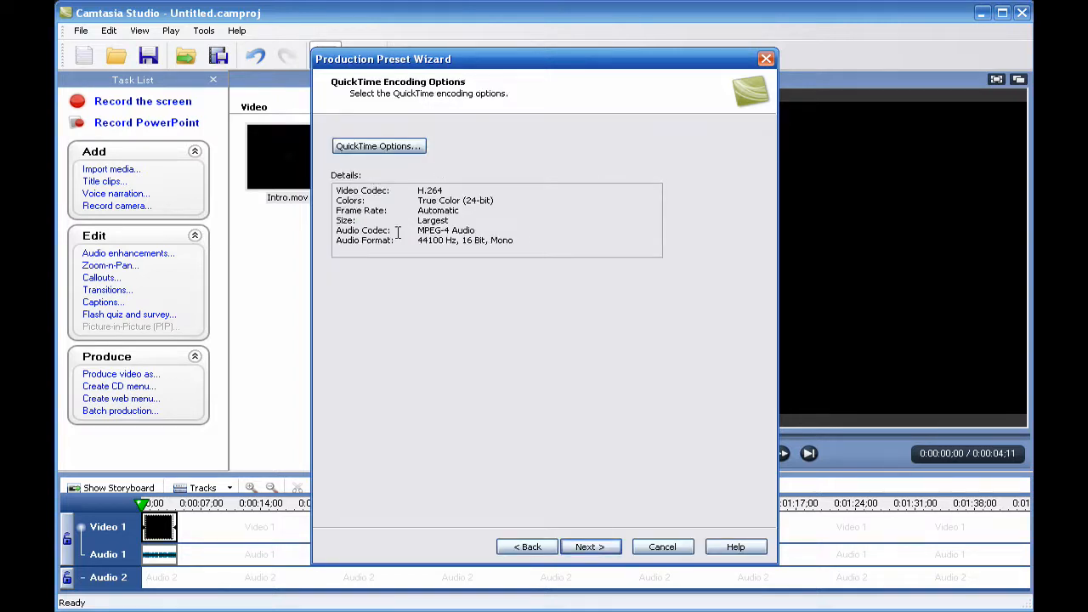
pyautogui.moveTo(416, 220)
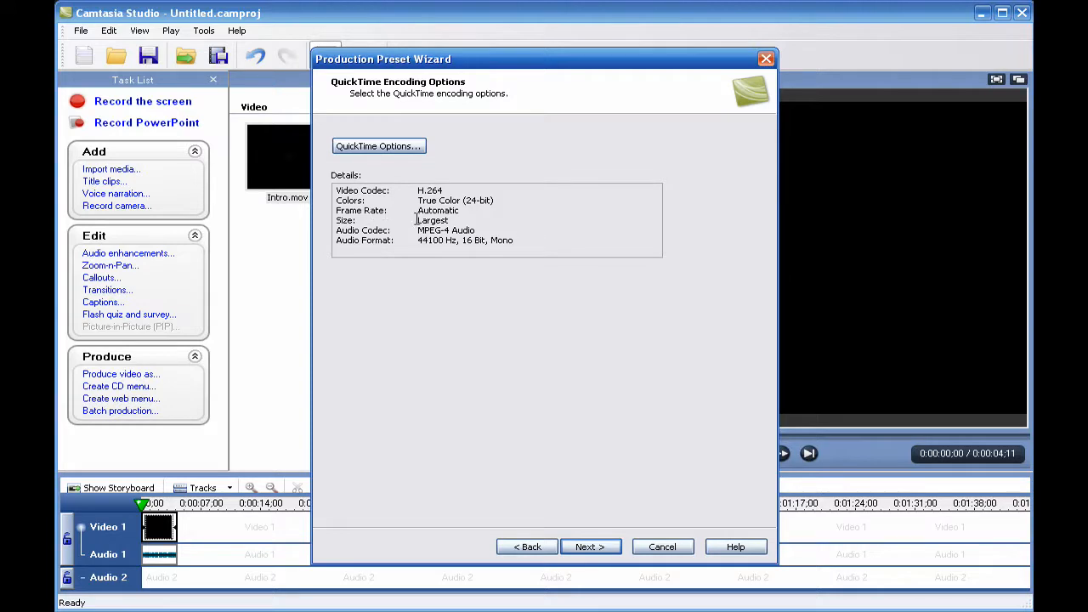
pyautogui.moveTo(321, 225)
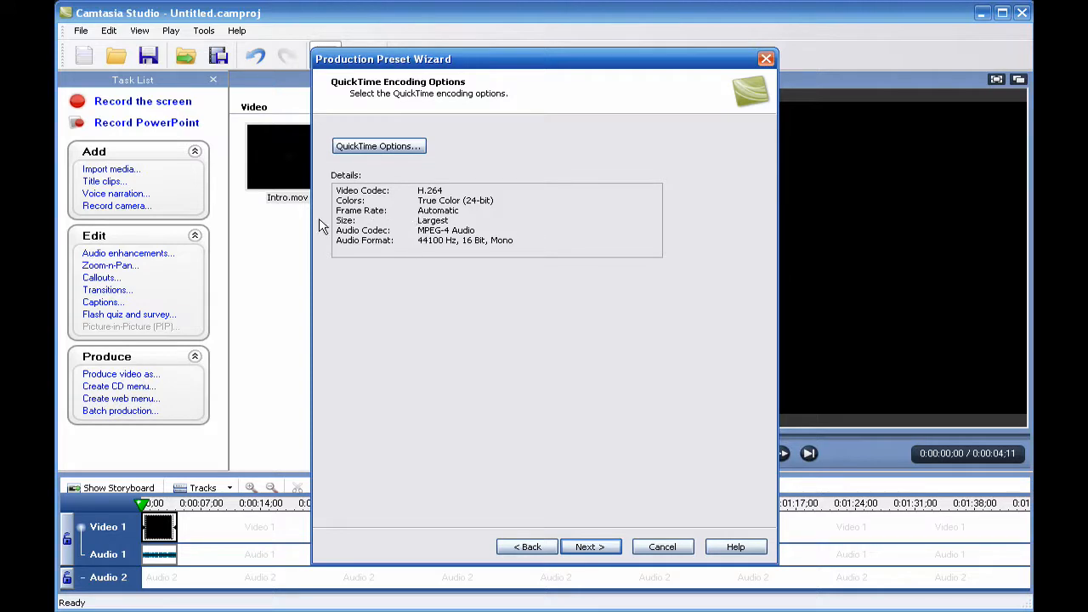
pyautogui.moveTo(433, 162)
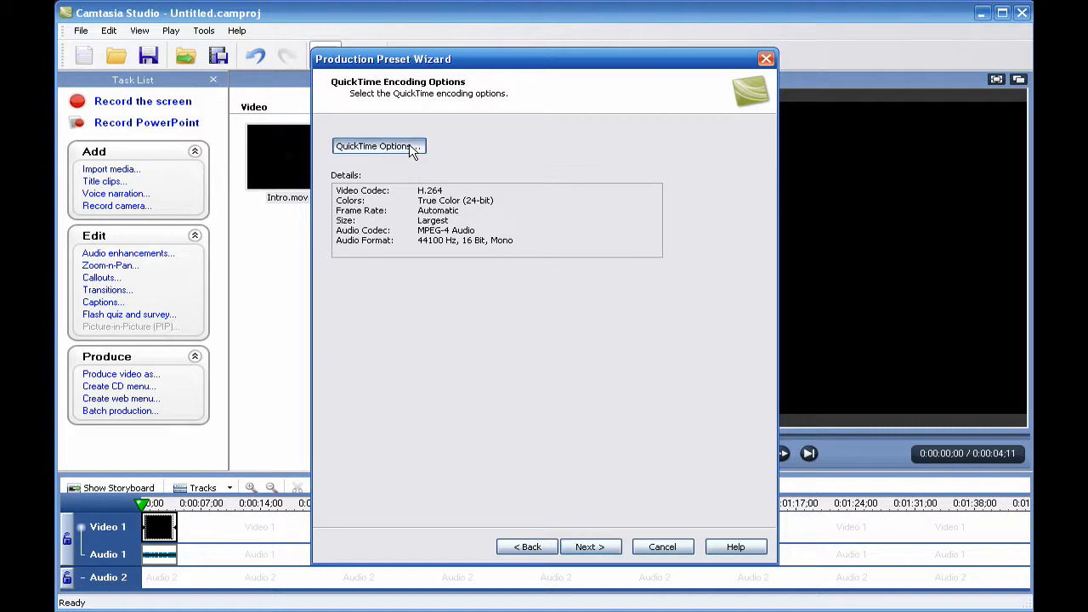
# Step: Bring up QuickTime Movie Settings and its H.264 Video Settings dialog
pyautogui.click(374, 145)
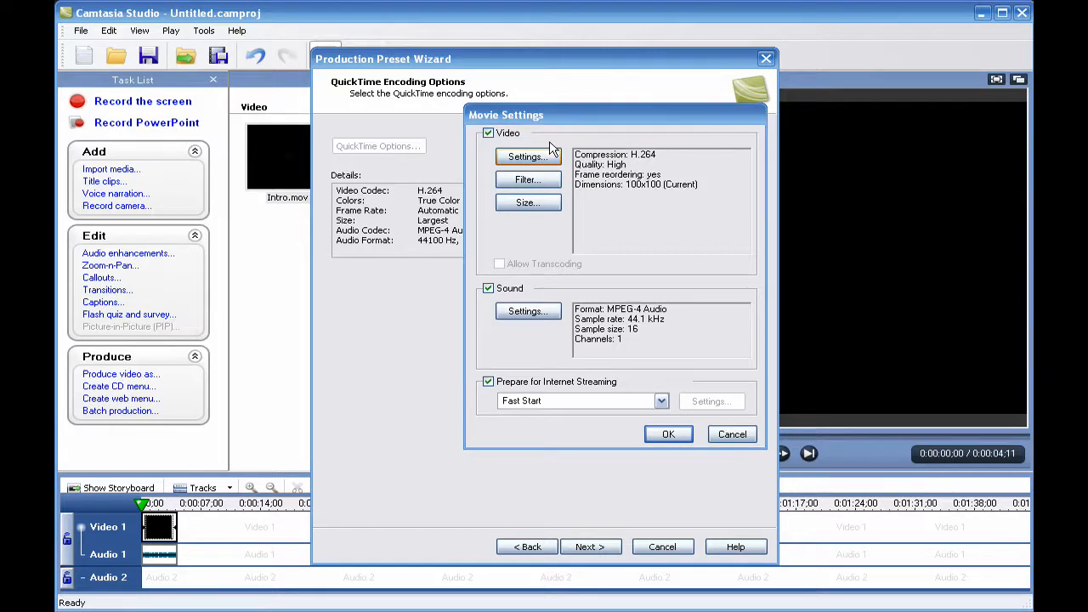
pyautogui.click(526, 155)
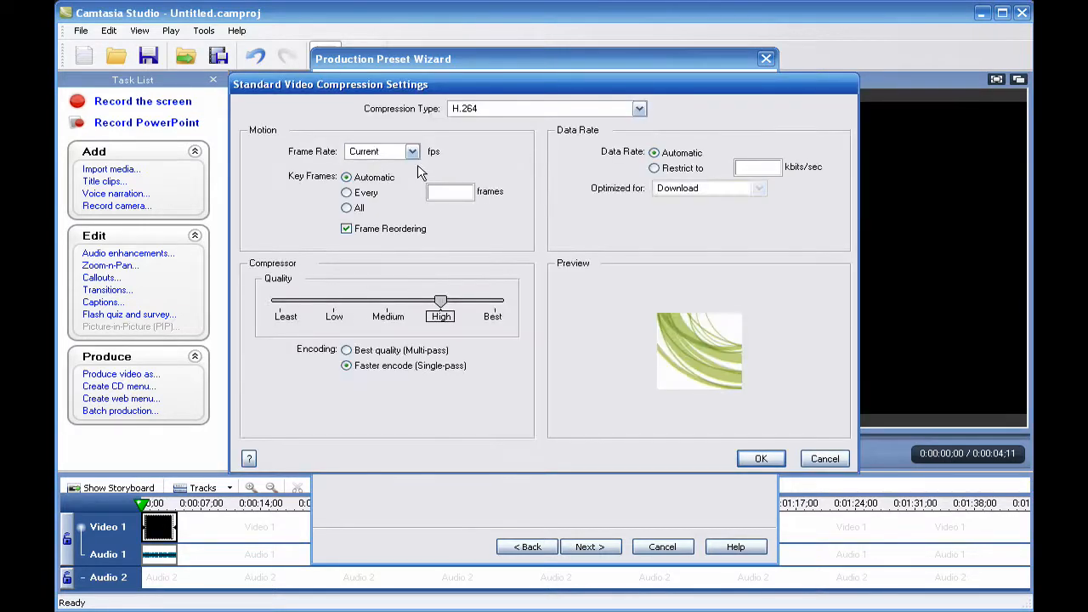
# Step: Set H.264 video to 30 fps, Best quality and multi-pass encoding
pyautogui.click(413, 152)
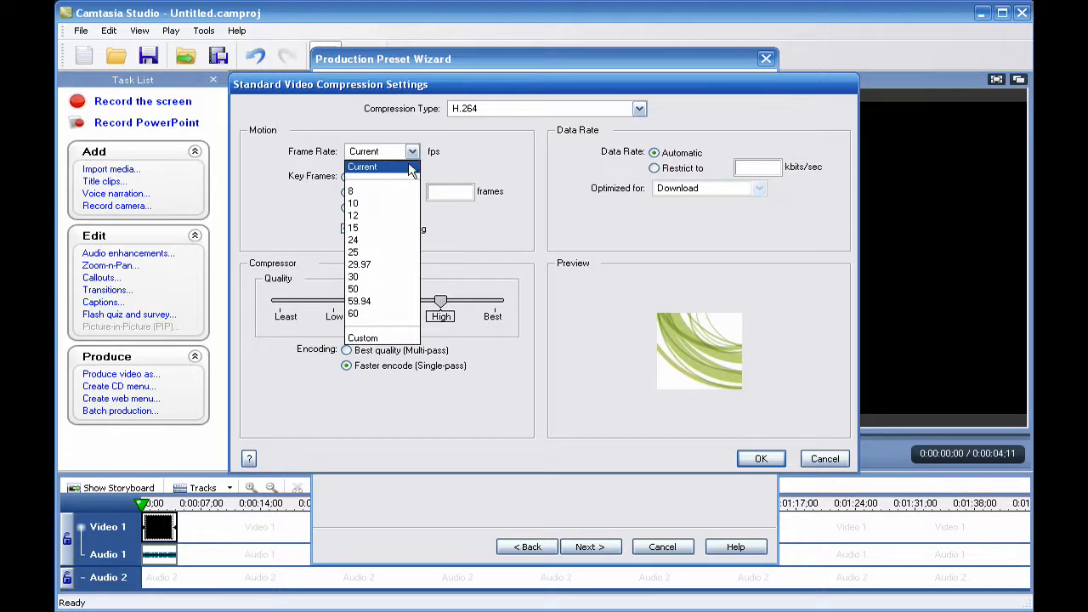
pyautogui.moveTo(404, 277)
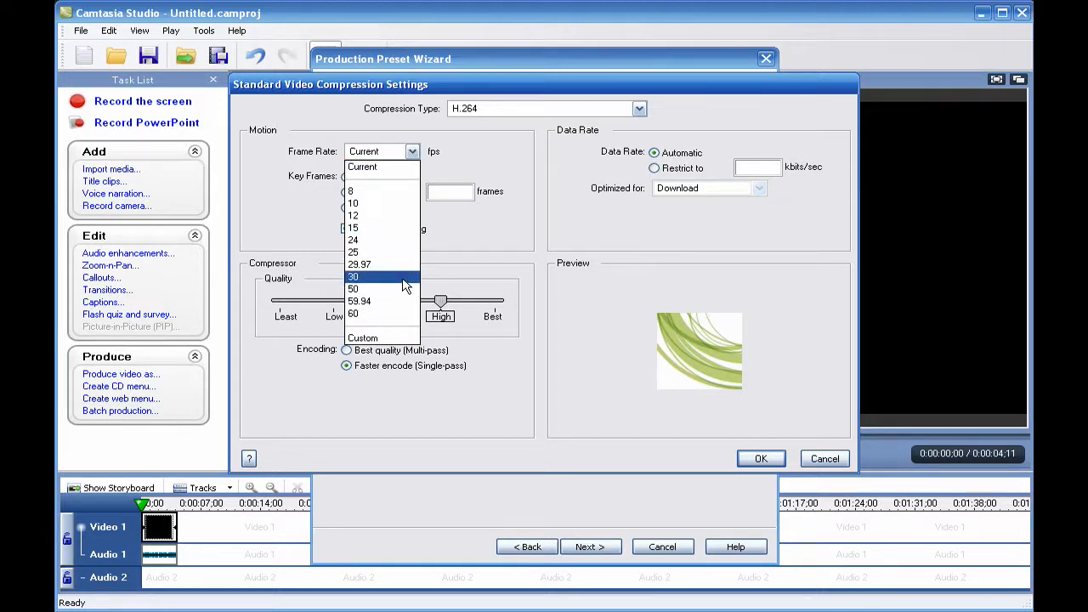
pyautogui.click(353, 276)
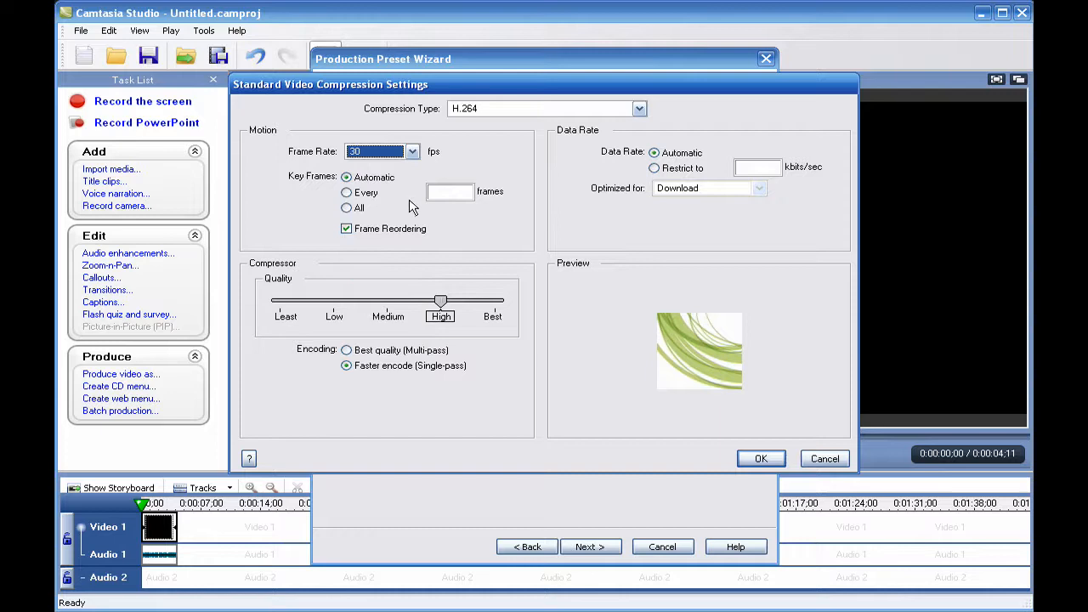
pyautogui.moveTo(676, 153)
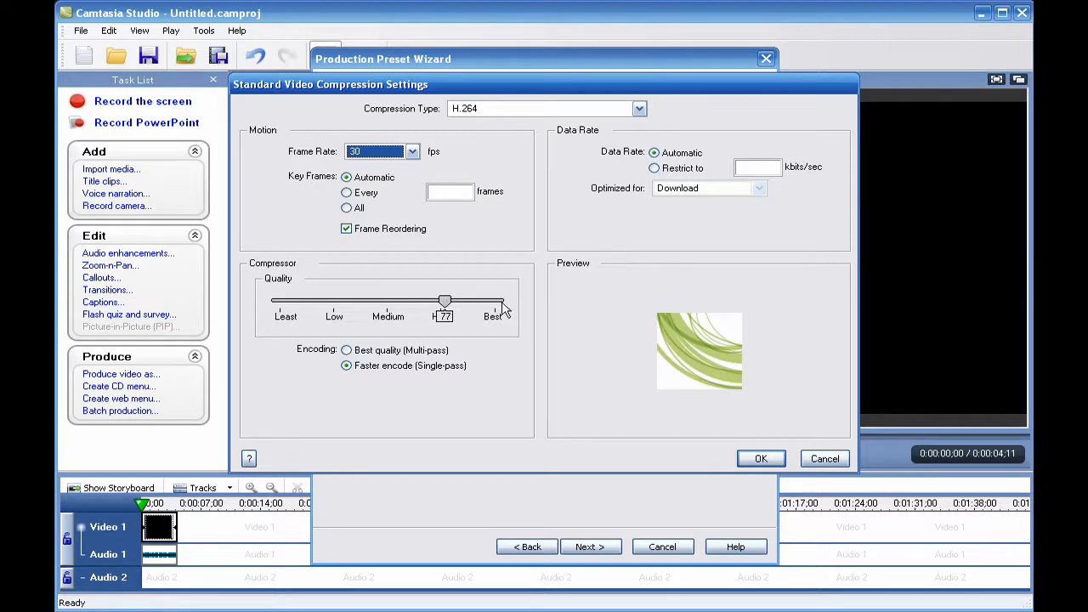
pyautogui.moveTo(446, 301); pyautogui.dragTo(496, 301)
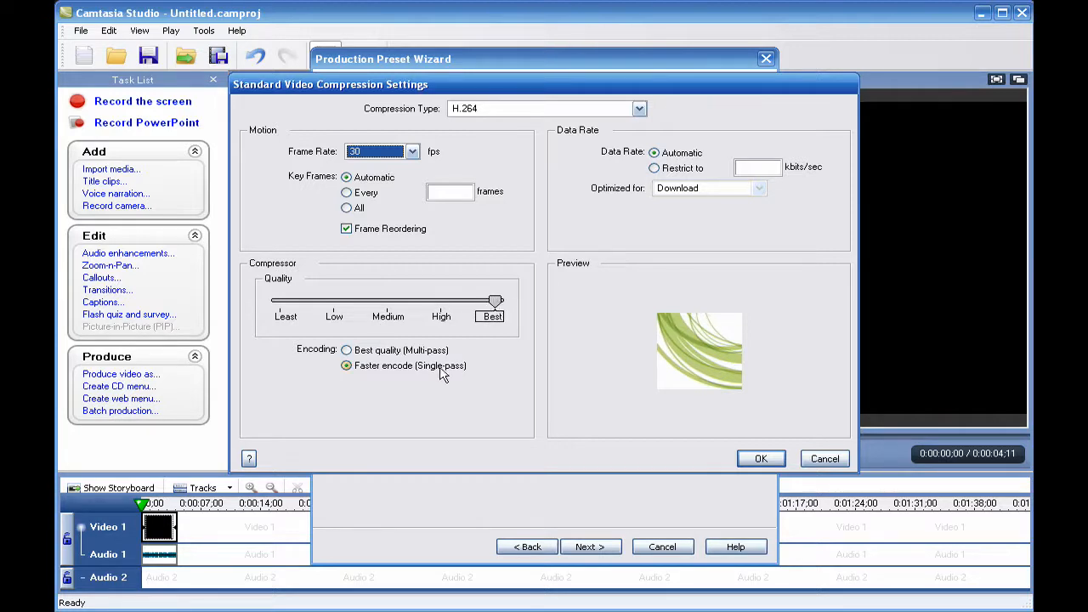
pyautogui.click(347, 350)
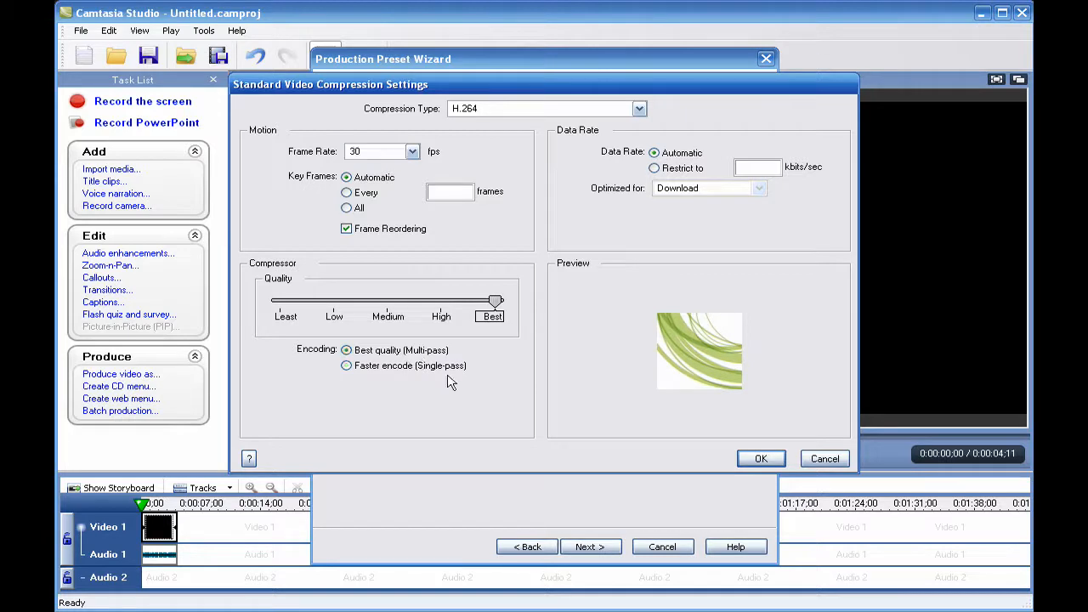
pyautogui.moveTo(718, 459)
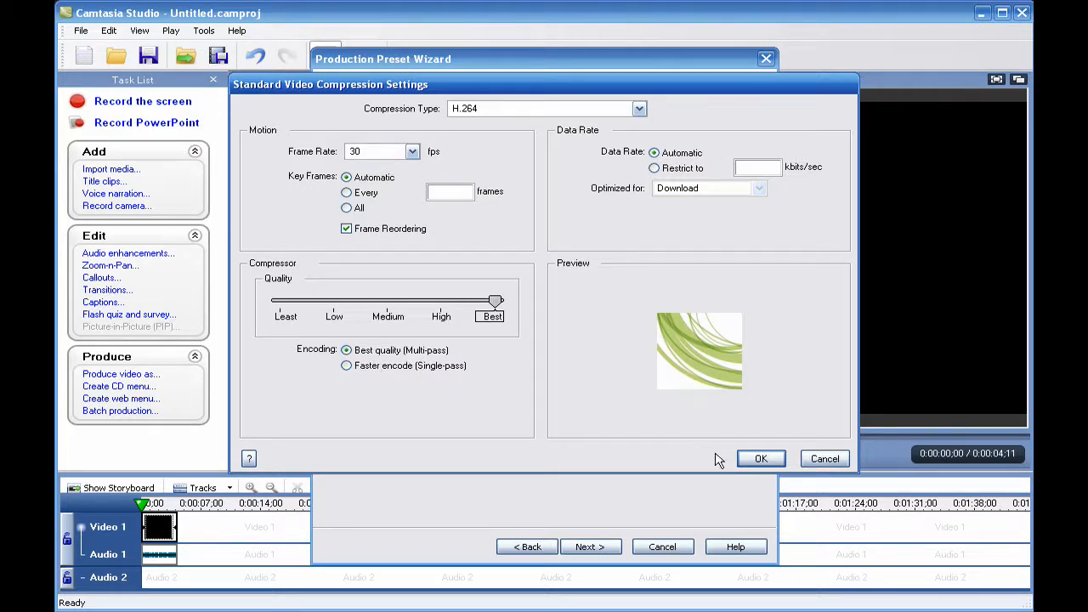
pyautogui.click(760, 458)
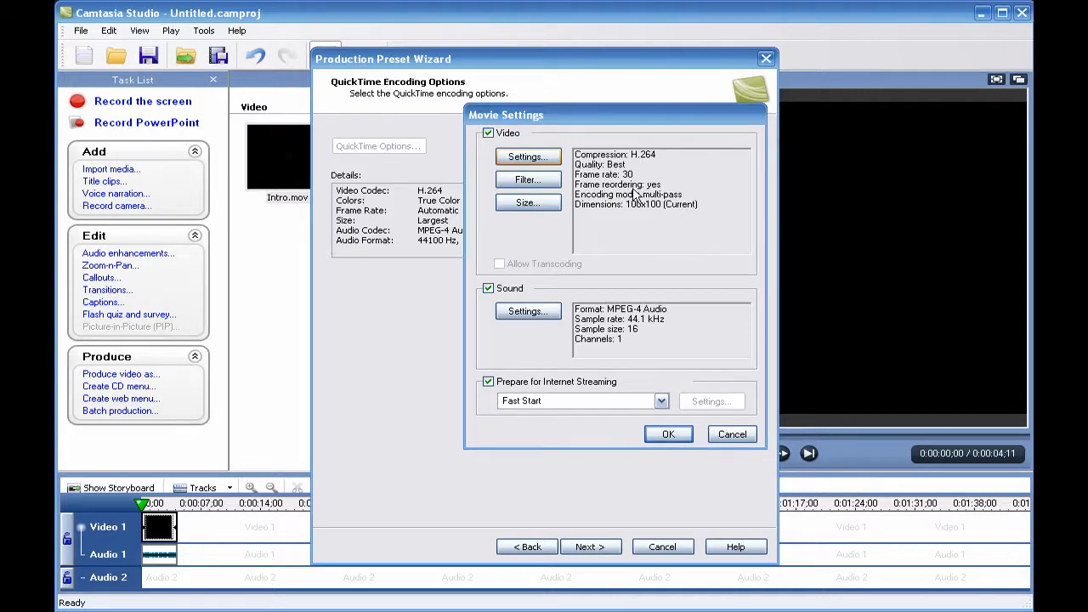
# Step: Uncheck Frame Reordering in the H.264 video compression settings
pyautogui.click(527, 156)
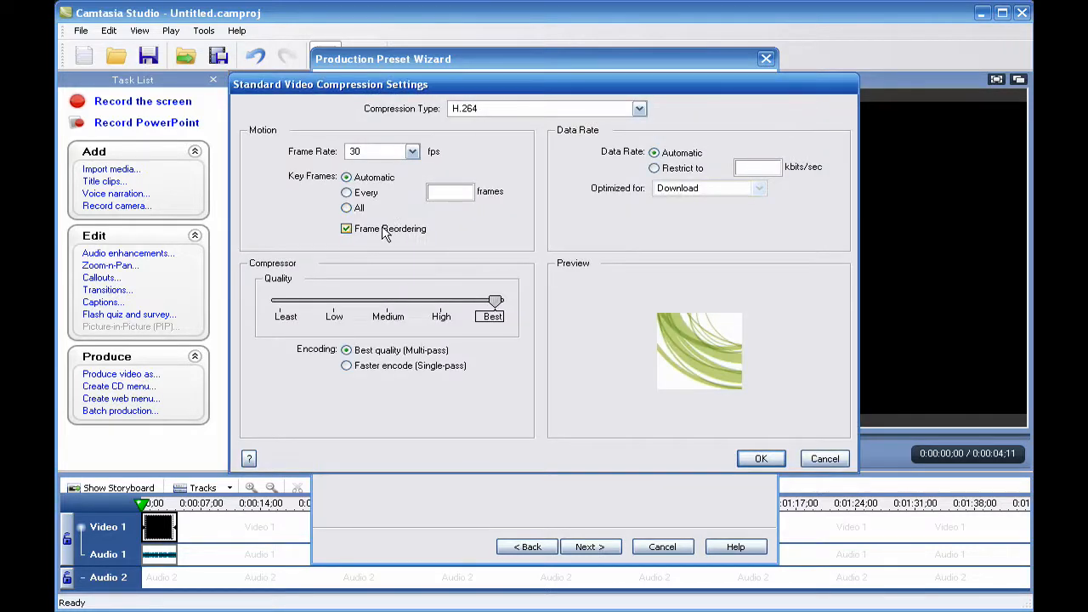
pyautogui.click(346, 228)
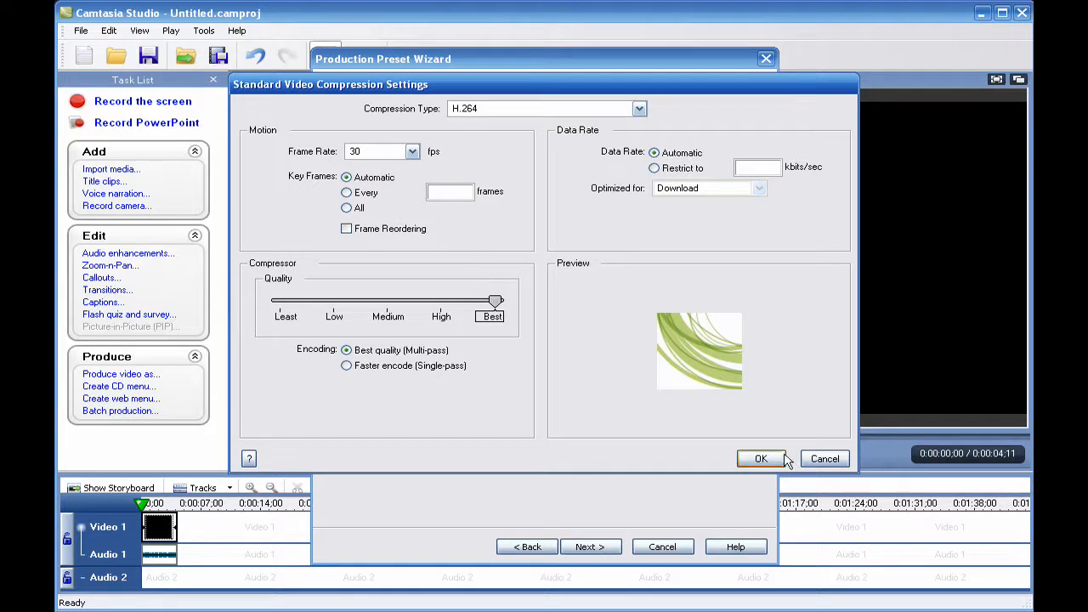
pyautogui.click(760, 459)
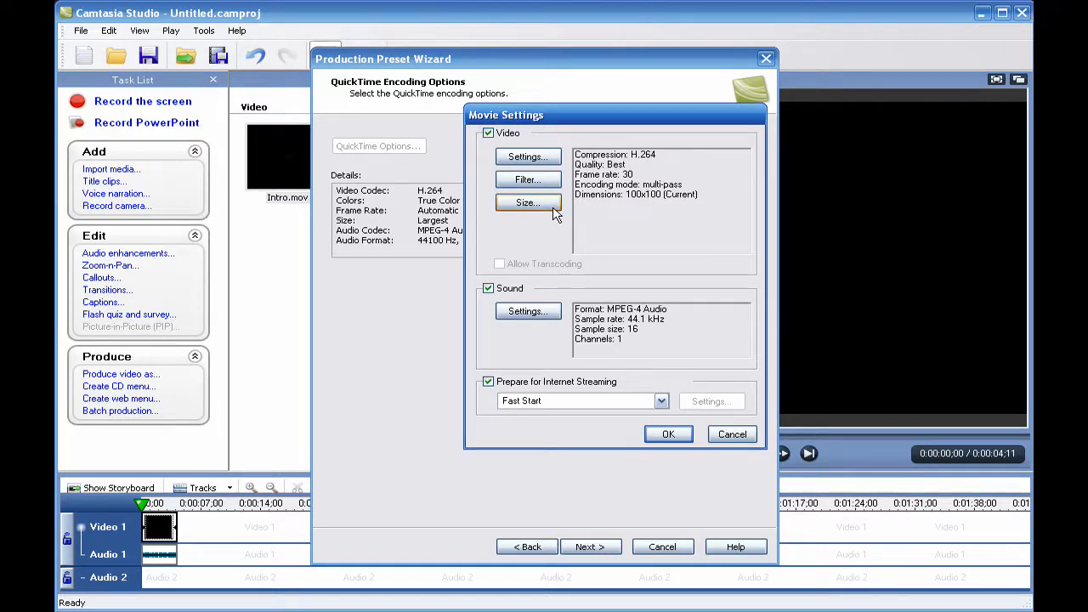
# Step: Set the QuickTime export dimensions to a custom 1280 x 800
pyautogui.click(527, 203)
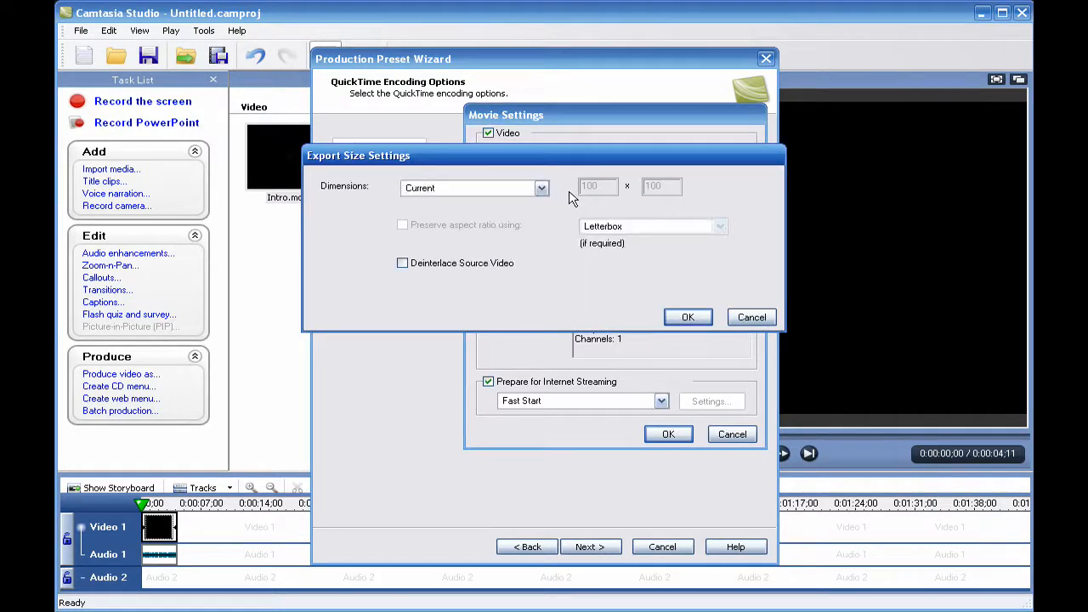
pyautogui.moveTo(557, 204)
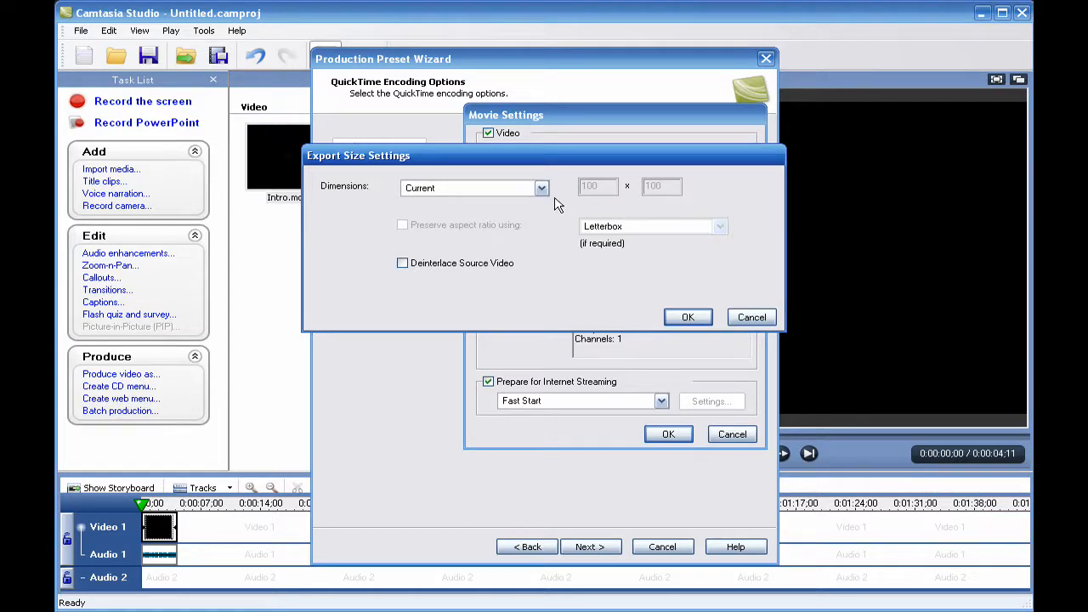
pyautogui.click(542, 188)
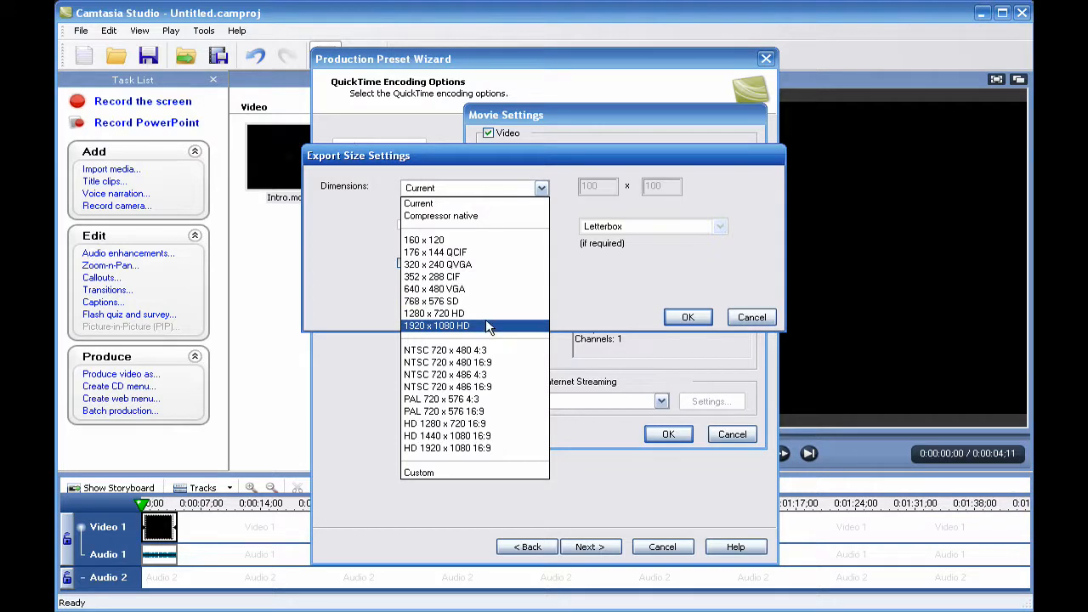
pyautogui.moveTo(476, 472)
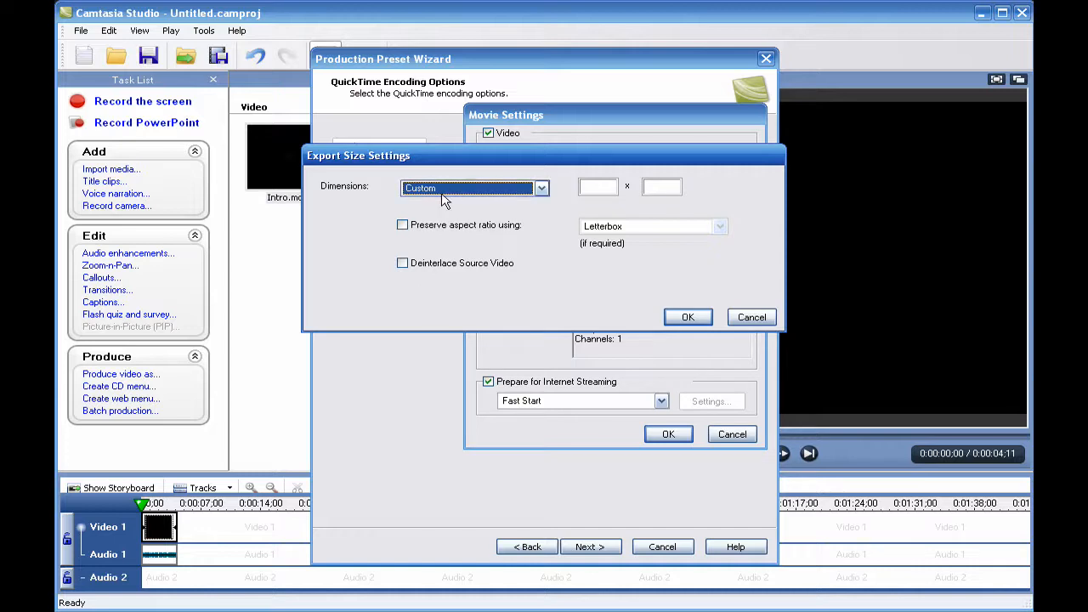
pyautogui.click(542, 188)
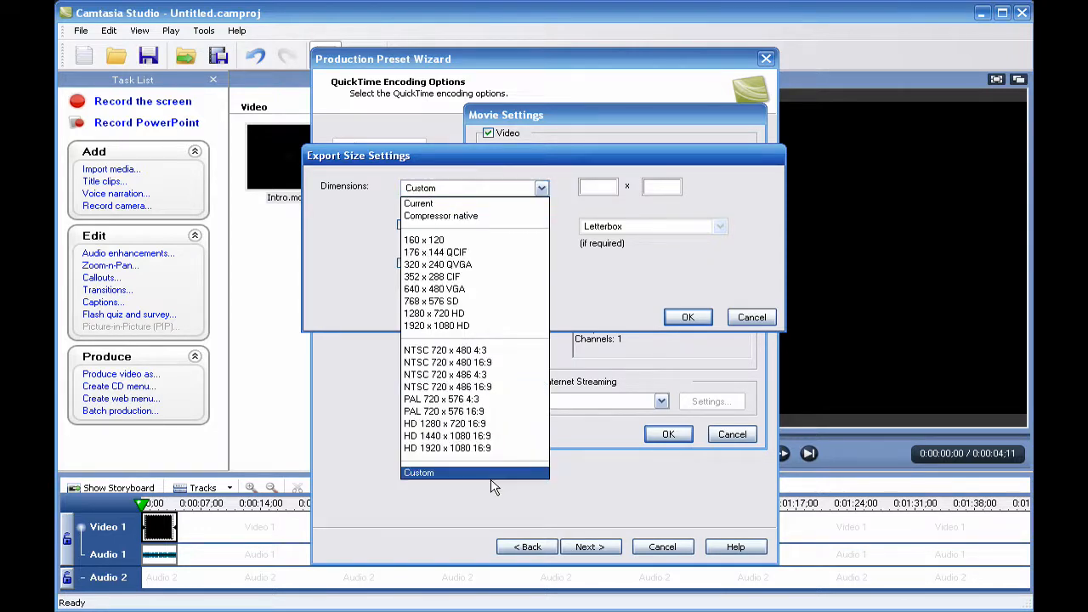
pyautogui.click(419, 472)
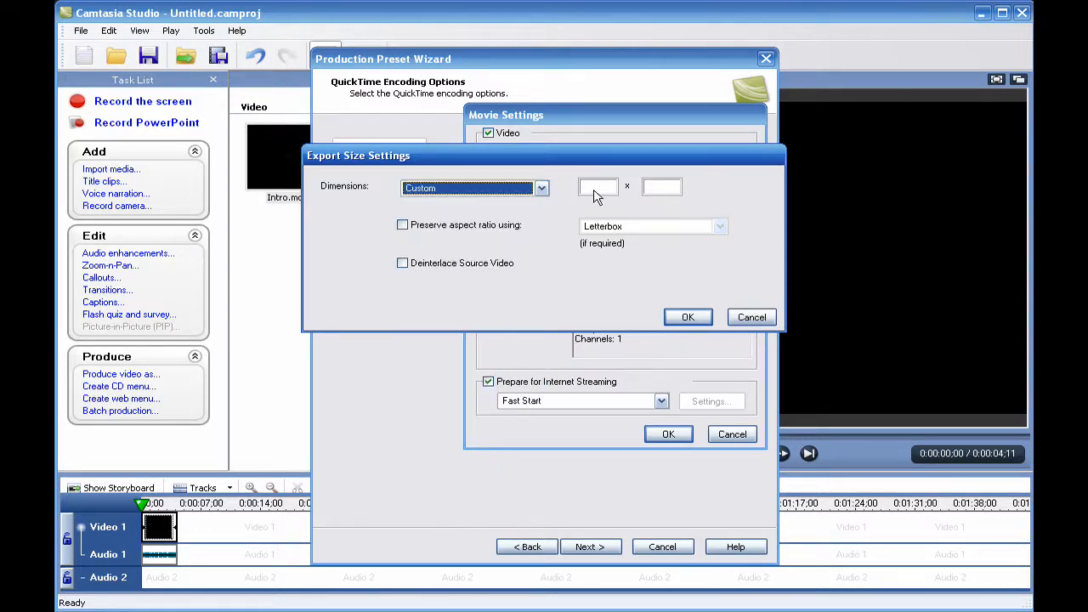
pyautogui.write('12')
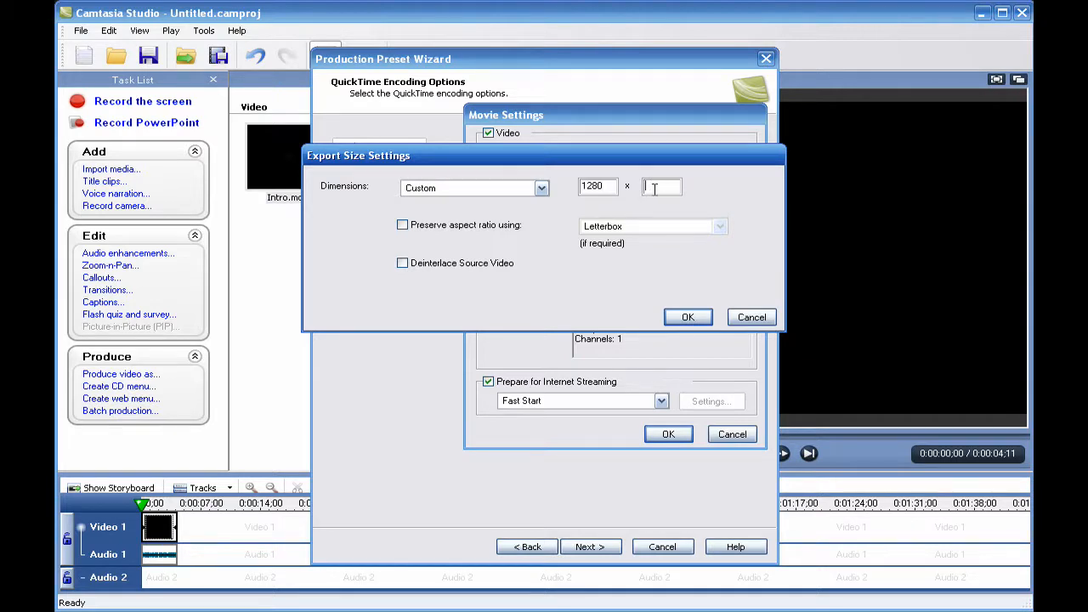
pyautogui.write('800')
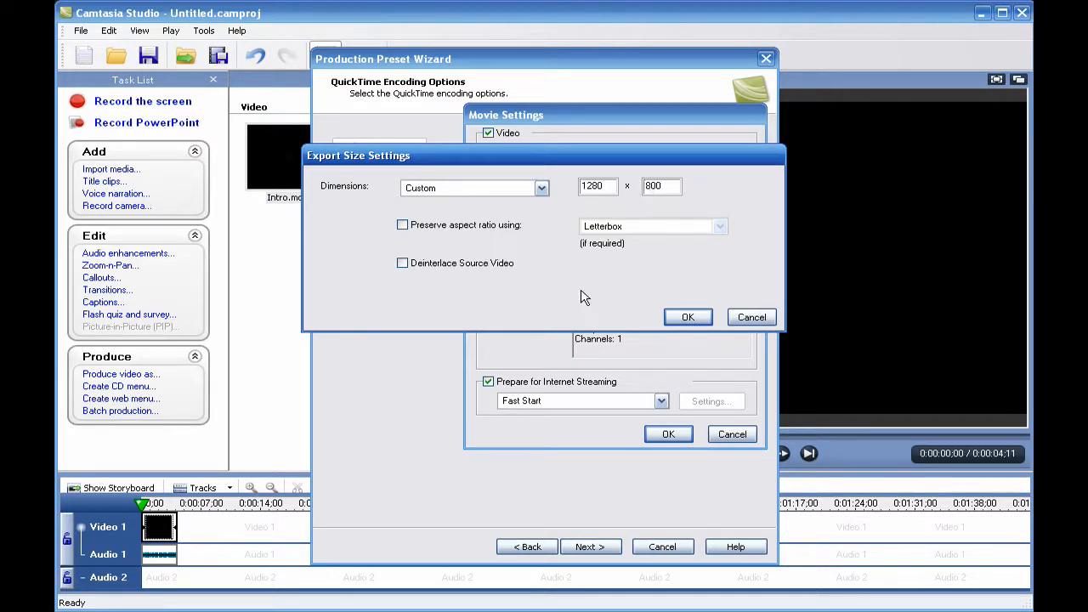
pyautogui.moveTo(685, 285)
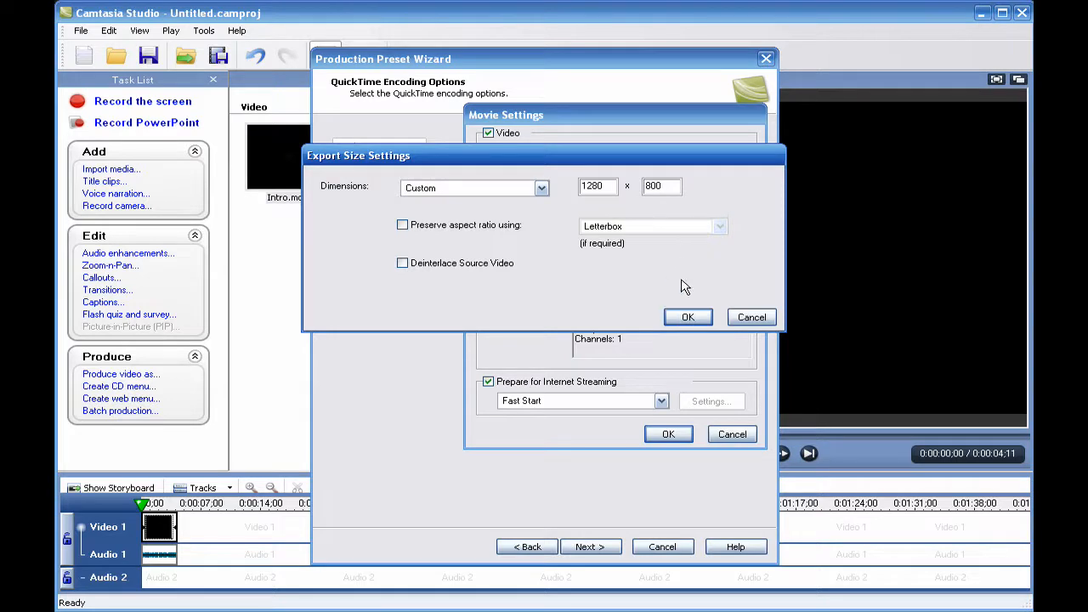
pyautogui.moveTo(681, 238)
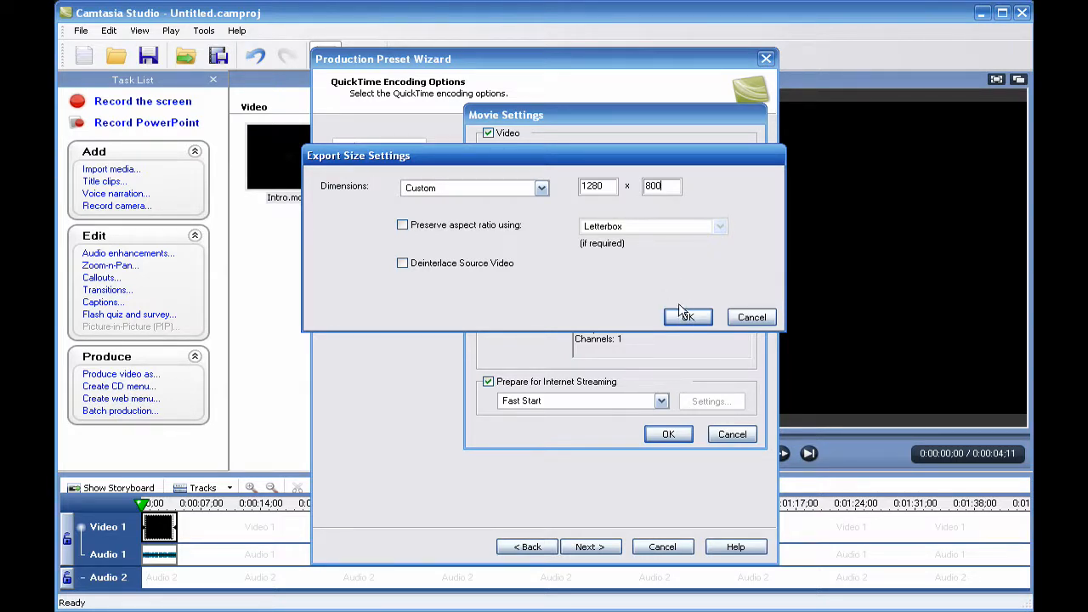
pyautogui.click(688, 317)
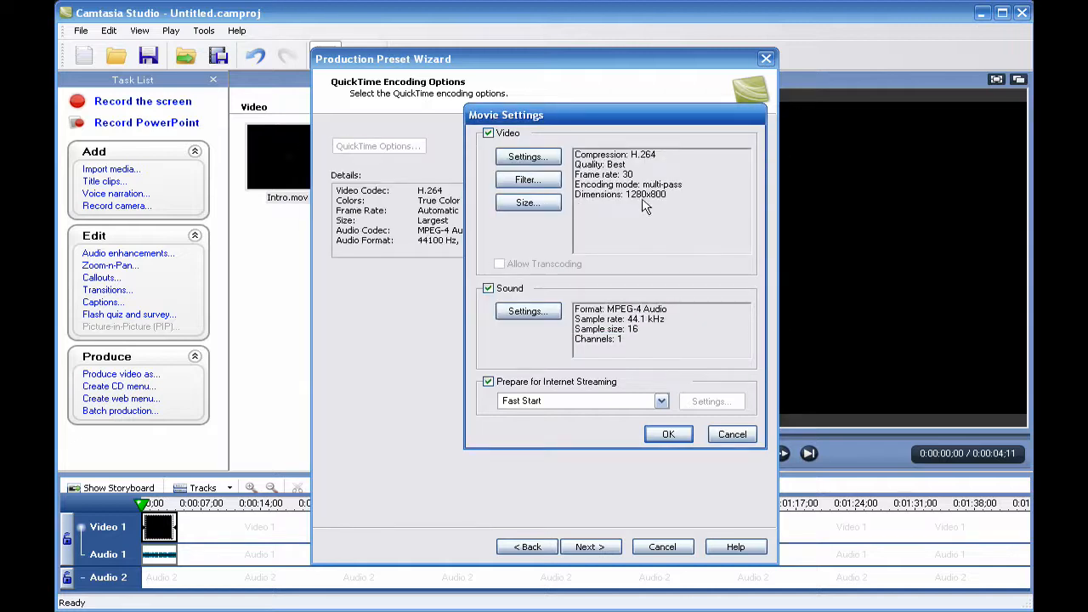
pyautogui.moveTo(553, 304)
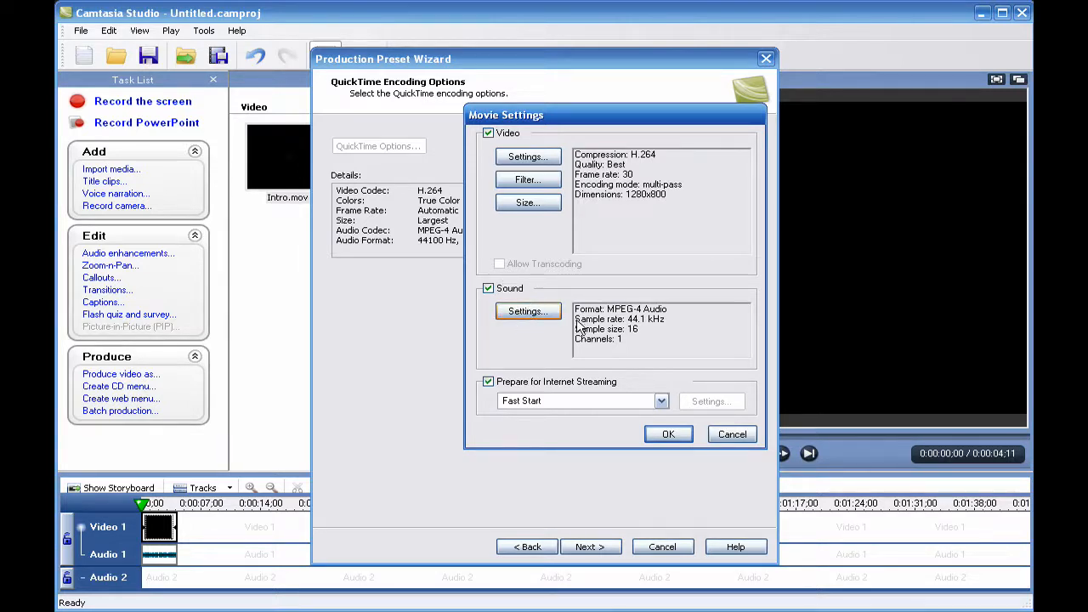
# Step: Change the sound sample rate and switch the audio to stereo
pyautogui.click(527, 311)
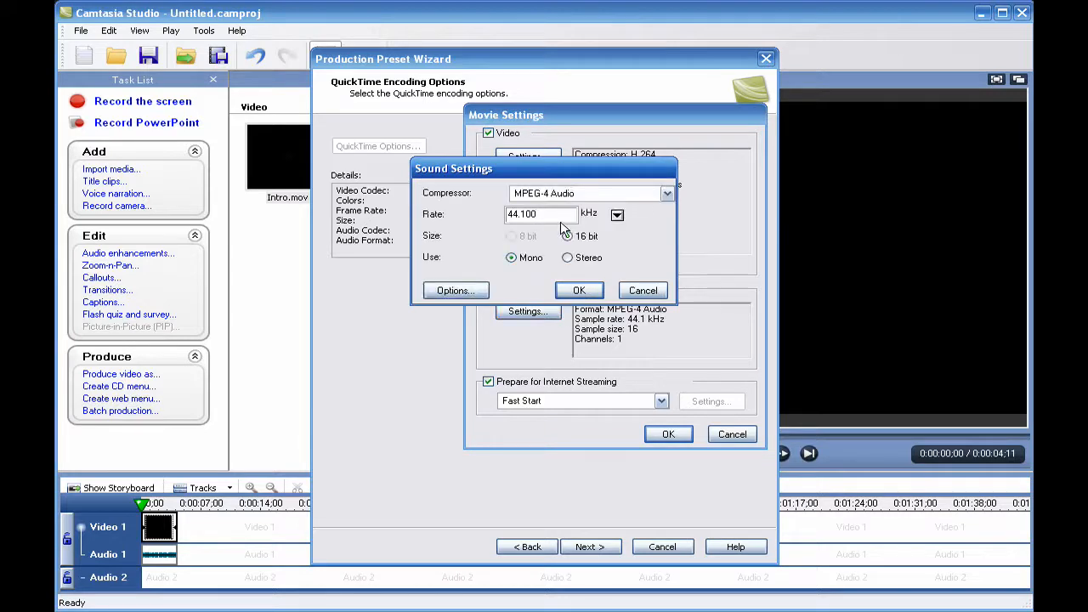
pyautogui.click(617, 215)
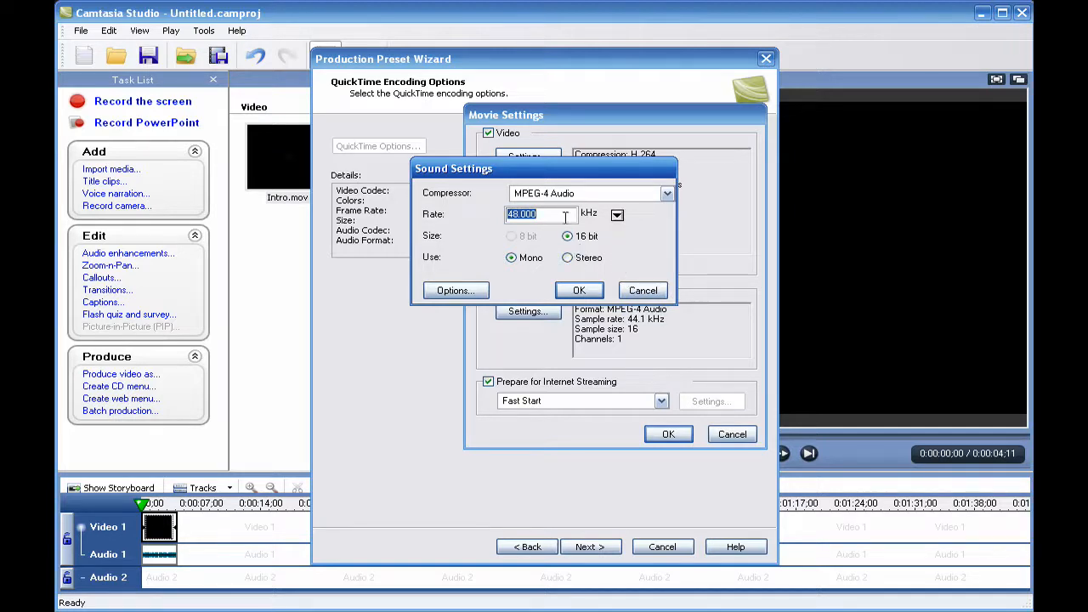
pyautogui.click(511, 257)
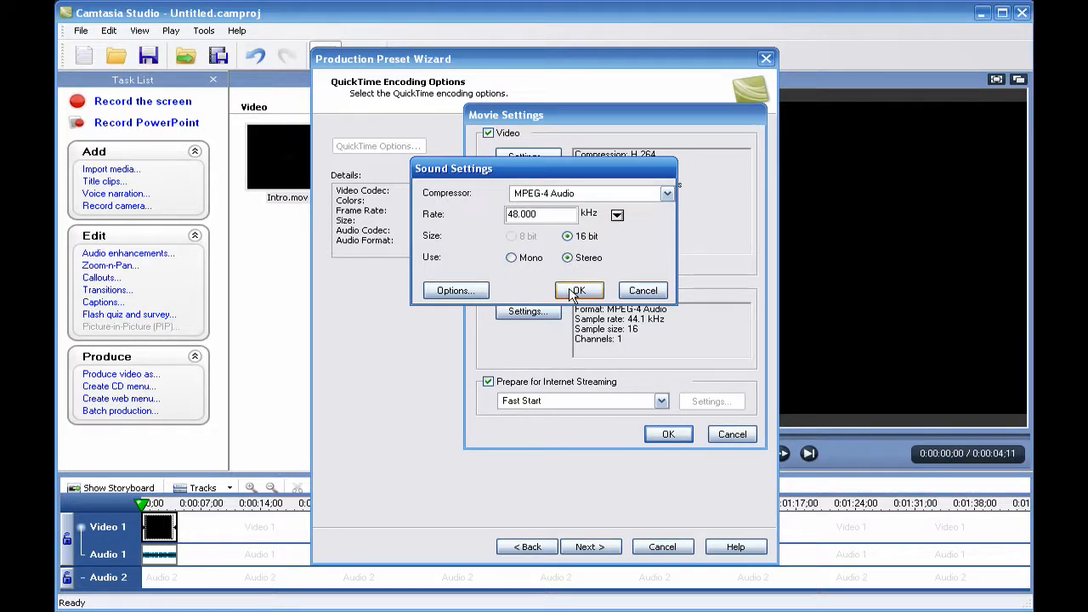
pyautogui.click(579, 290)
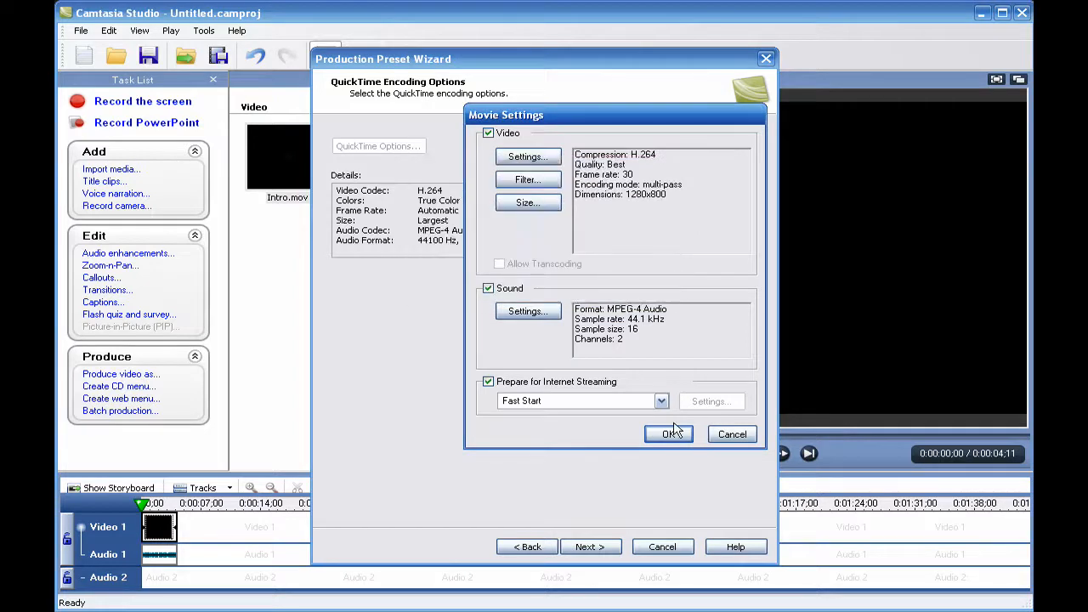
# Step: Keep Fast Start internet streaming and confirm the movie settings
pyautogui.click(662, 400)
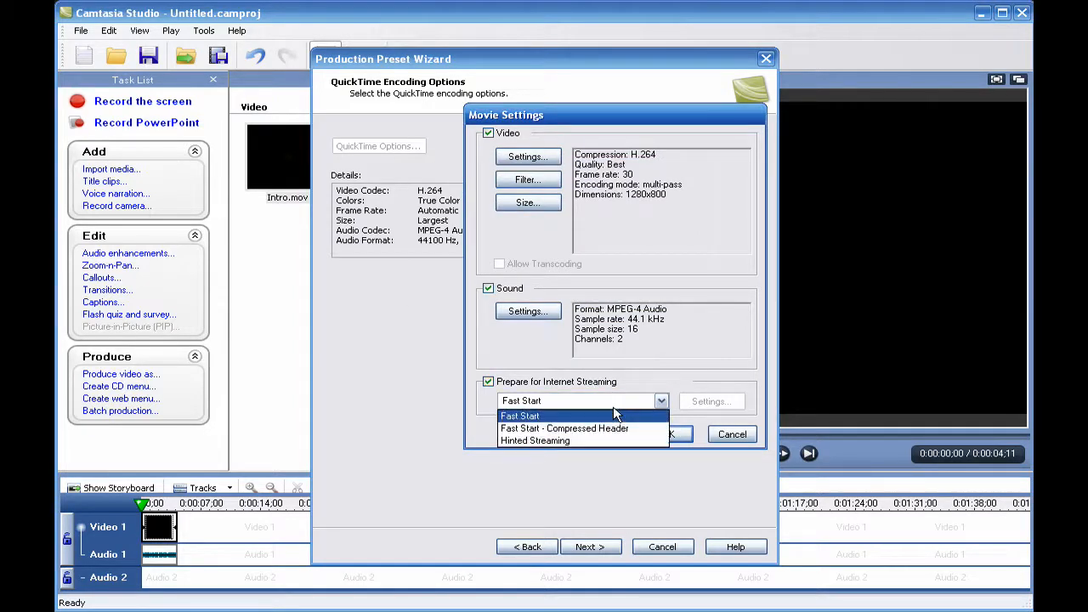
pyautogui.click(520, 415)
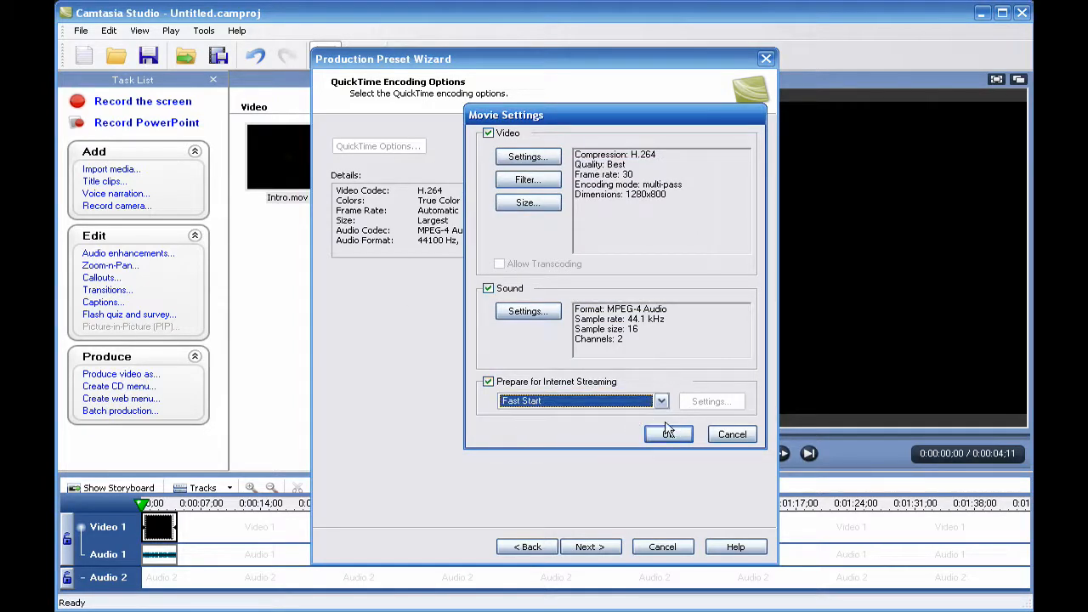
pyautogui.moveTo(668, 434)
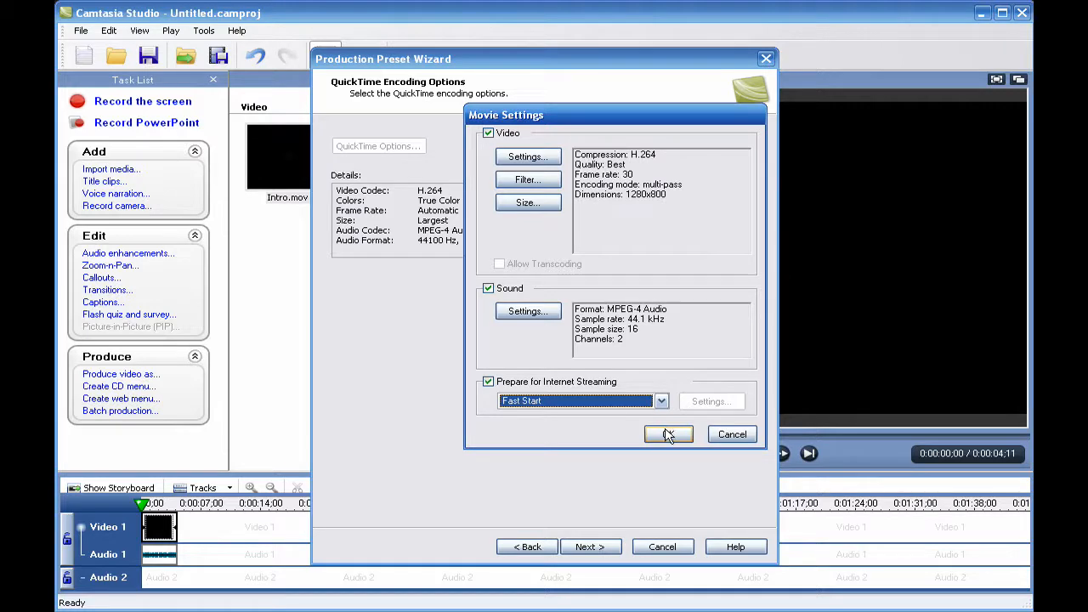
pyautogui.click(668, 434)
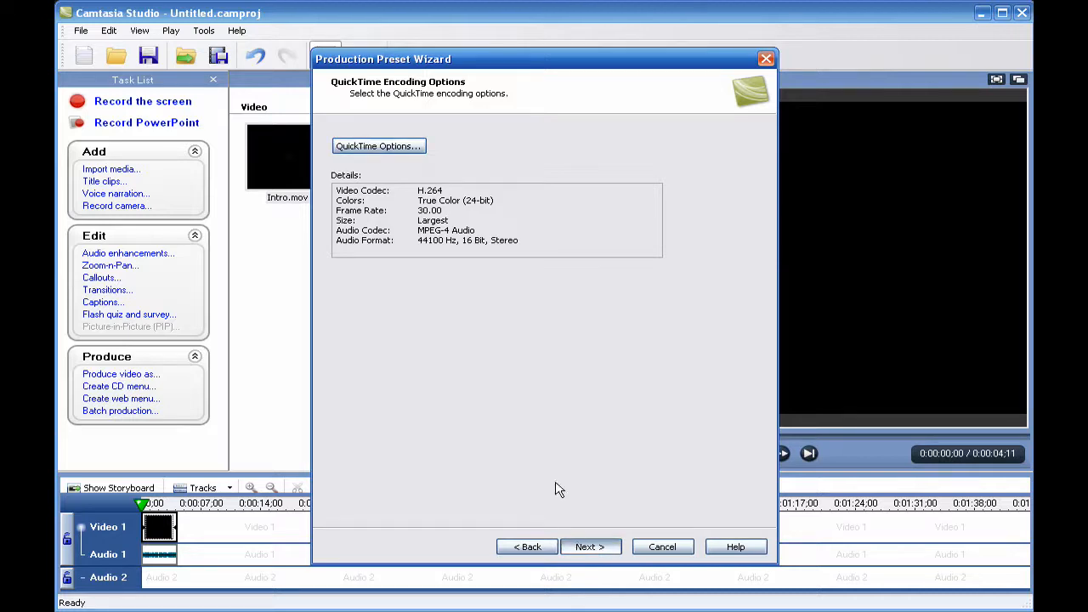
# Step: Advance to the Video Size page and enter a custom 1280 by 800 size
pyautogui.click(590, 546)
pyautogui.write('1')
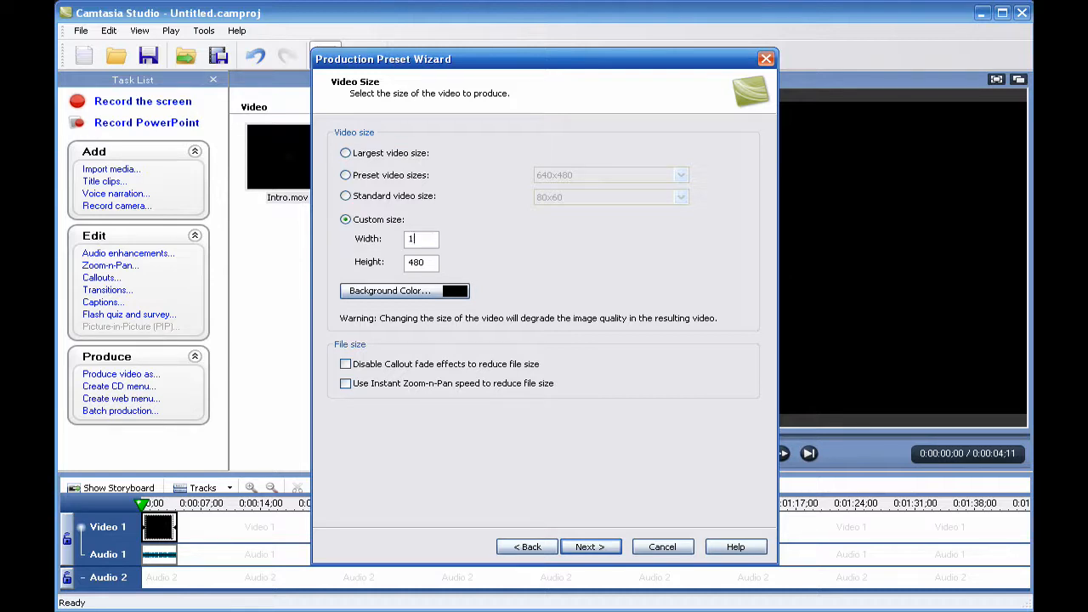
pyautogui.write('280')
pyautogui.click(421, 262)
pyautogui.write('800')
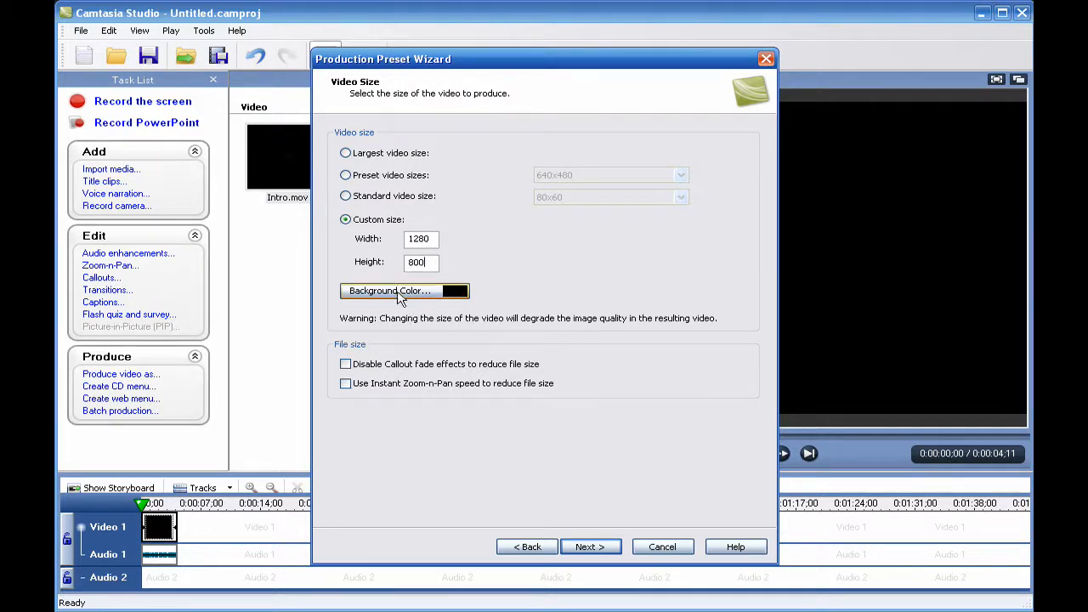
pyautogui.moveTo(687, 510)
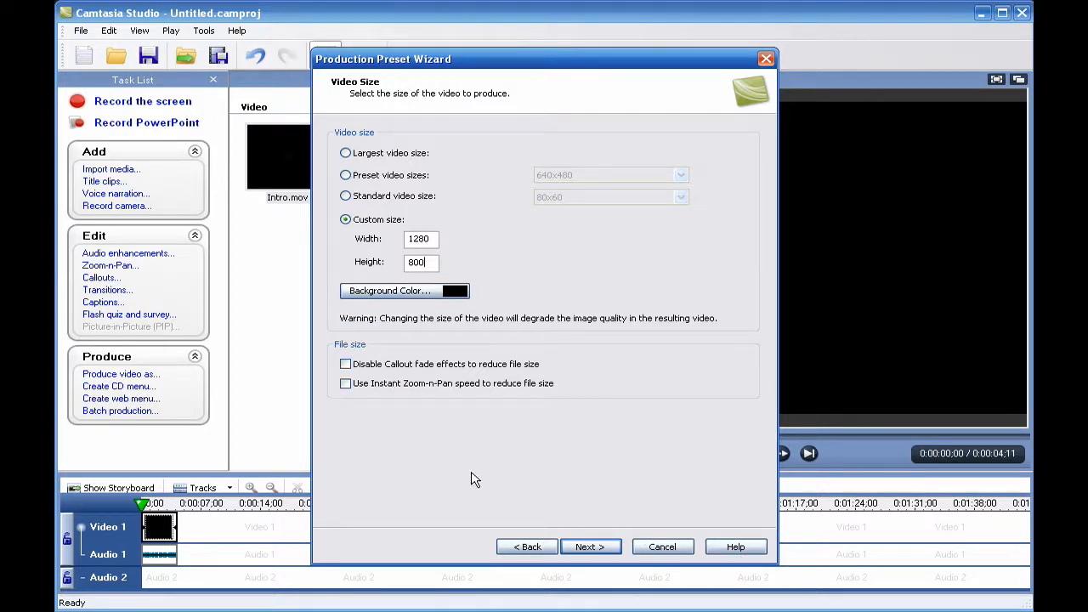
pyautogui.moveTo(634, 556)
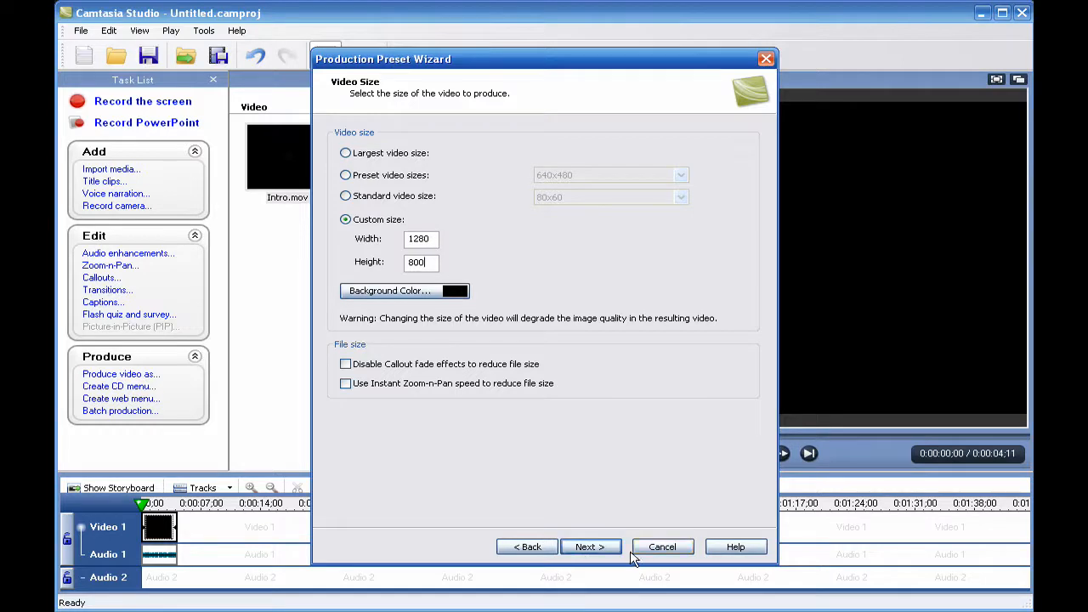
# Step: Advance the preset wizard to the Video Options step for watermark, SCORM and HTML choices
pyautogui.click(591, 546)
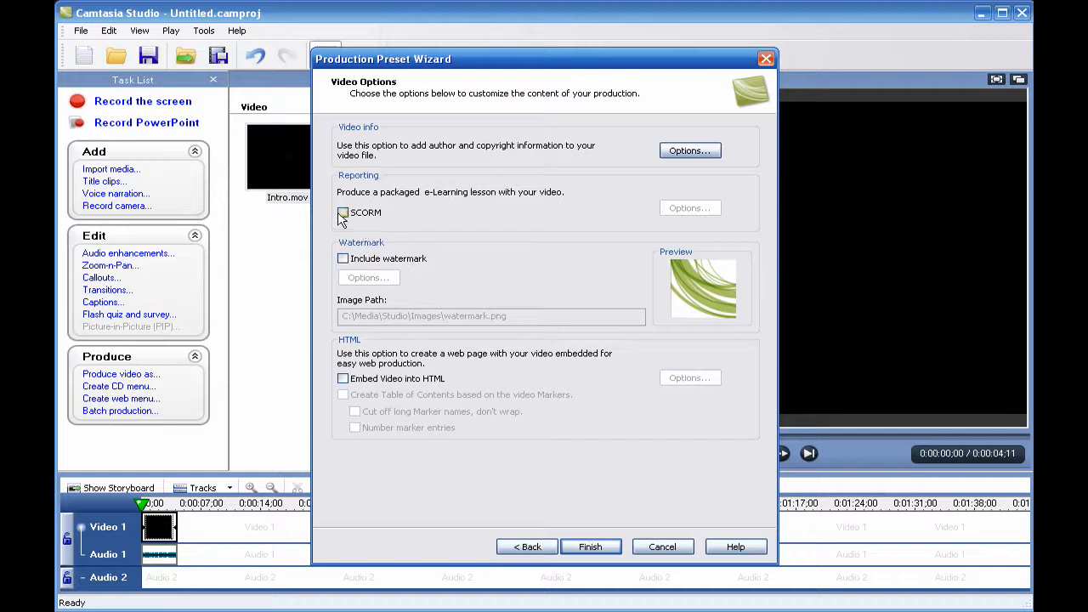
pyautogui.moveTo(591, 577)
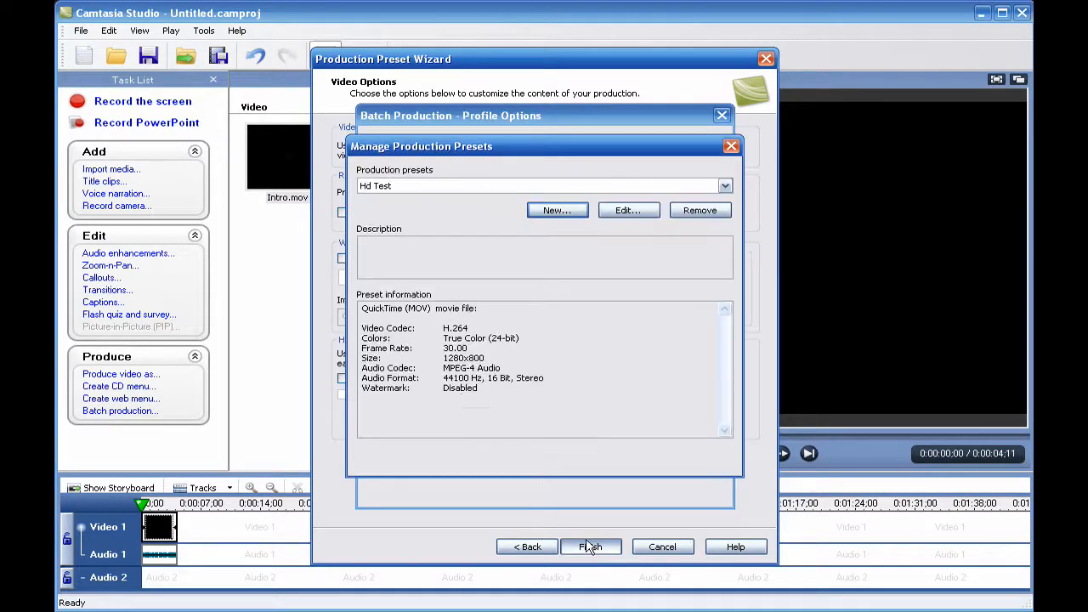
# Step: Save the Hd Test preset, close both production dialogs, and drop Intro.mov onto the timeline
pyautogui.click(591, 547)
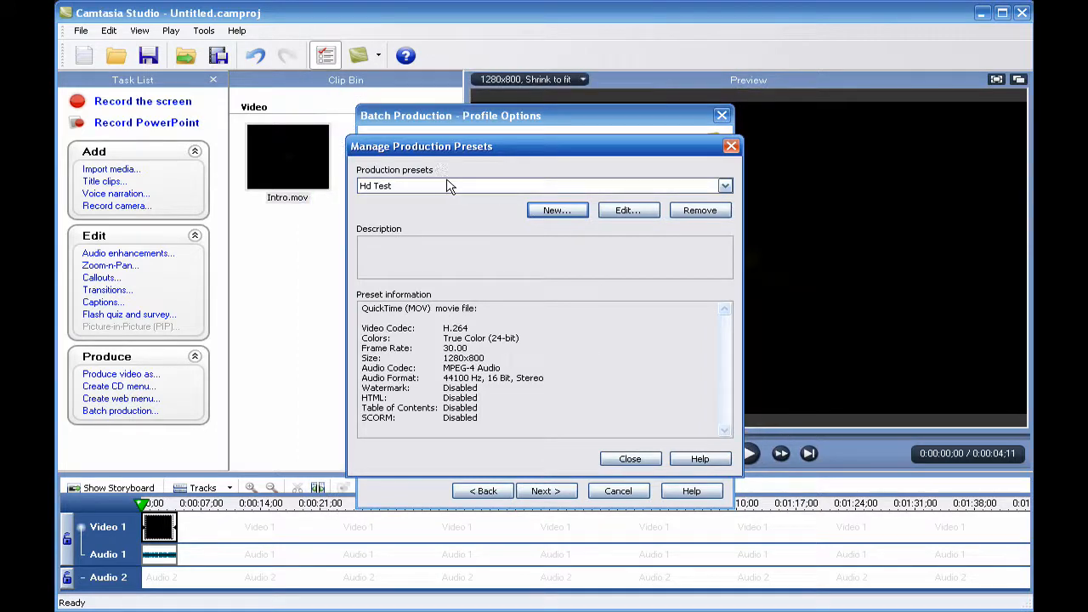
pyautogui.moveTo(581, 406)
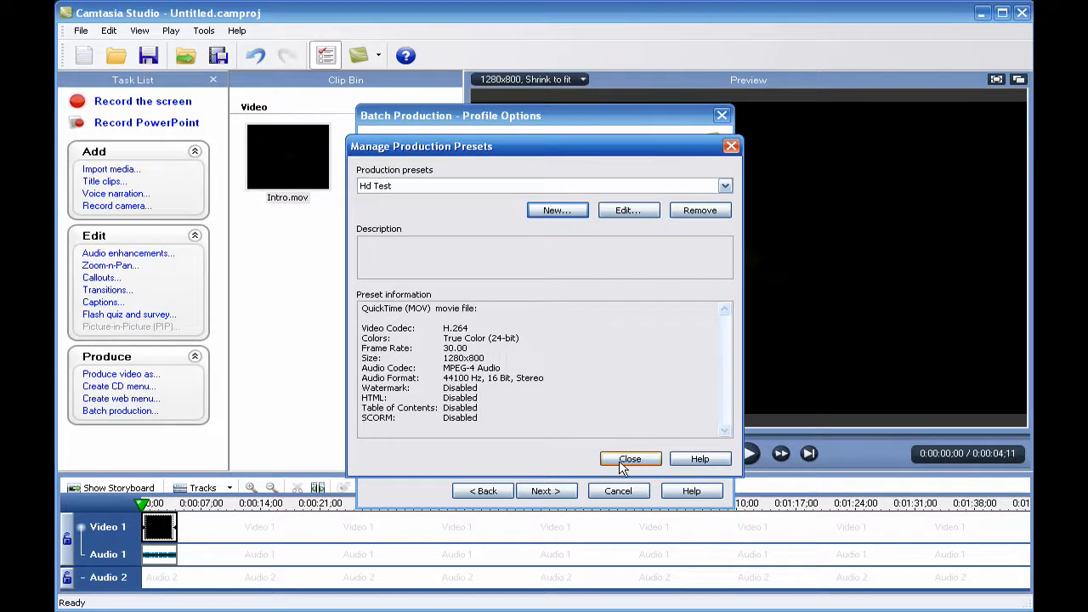
pyautogui.click(630, 459)
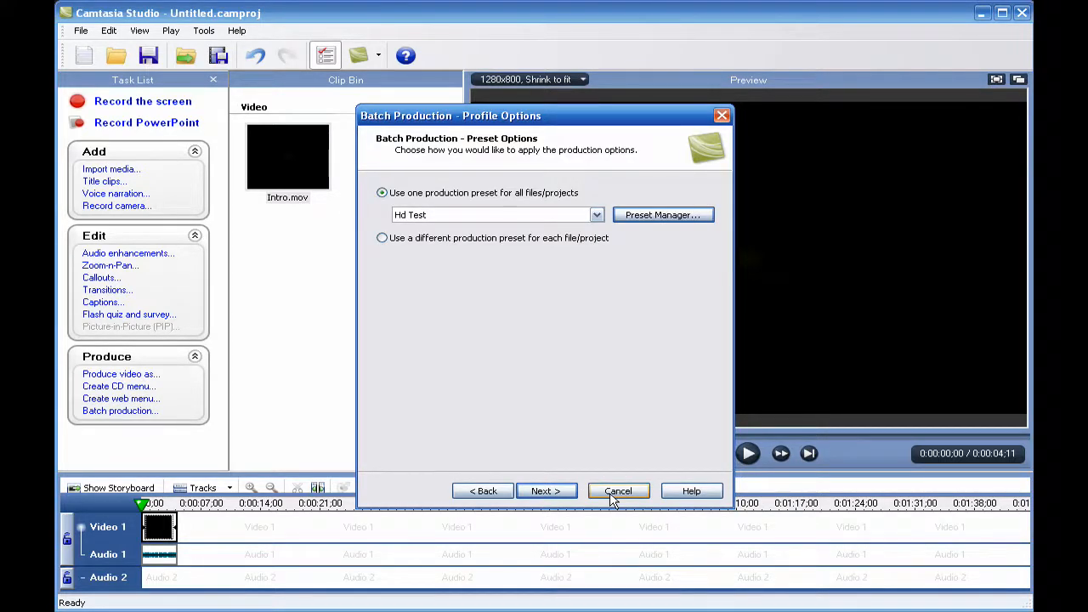
pyautogui.click(618, 491)
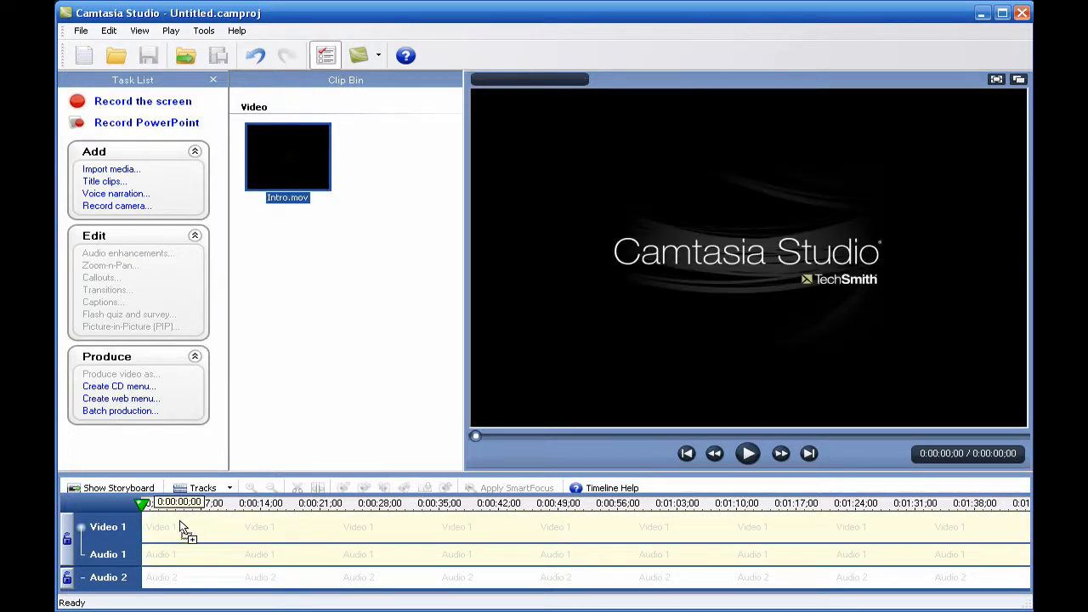
pyautogui.moveTo(287, 156); pyautogui.dragTo(160, 527)
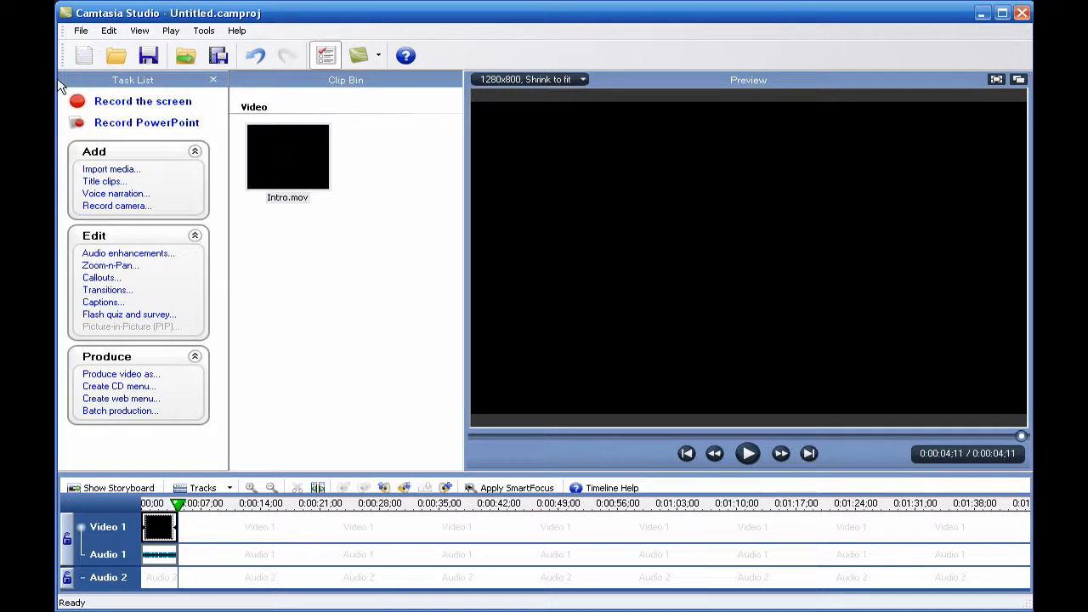
# Step: Set the project's editing dimensions to the Hd Test preset (1280x800) in Project Settings
pyautogui.click(81, 31)
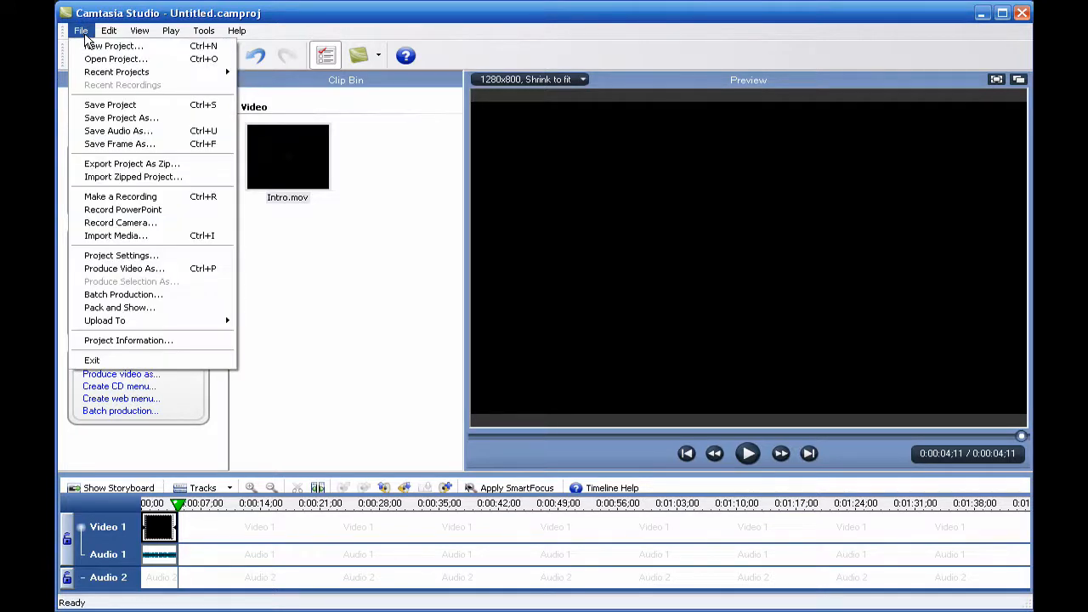
pyautogui.moveTo(168, 268)
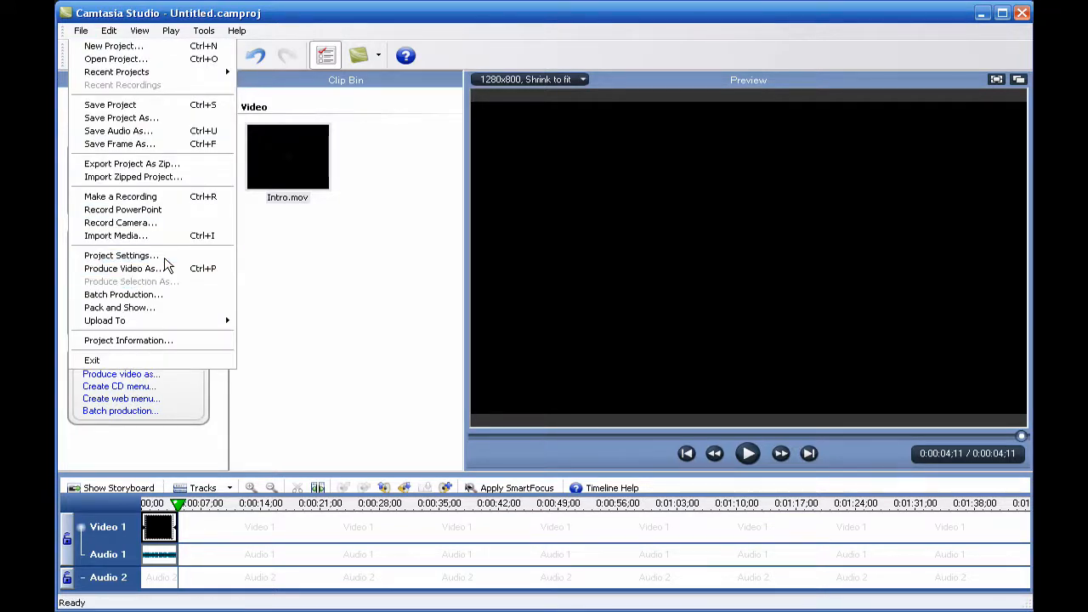
pyautogui.click(121, 255)
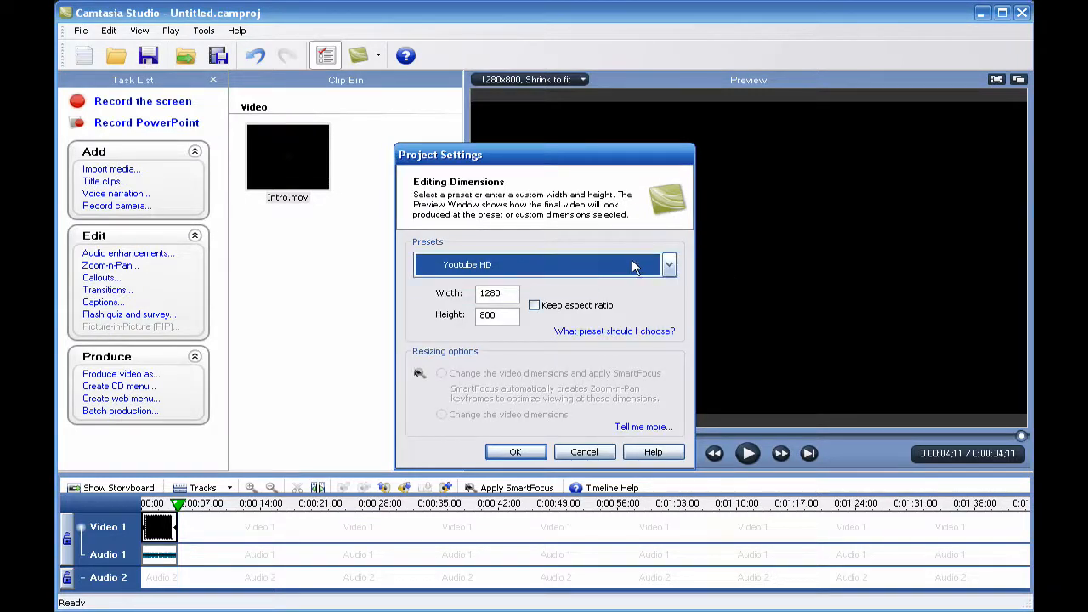
pyautogui.click(668, 265)
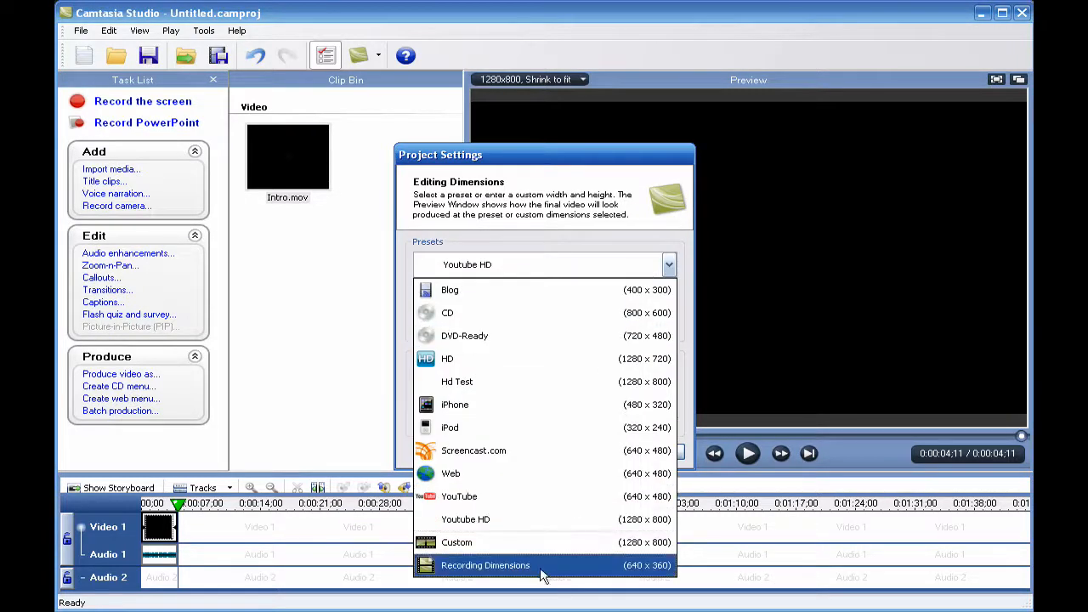
pyautogui.moveTo(544, 427)
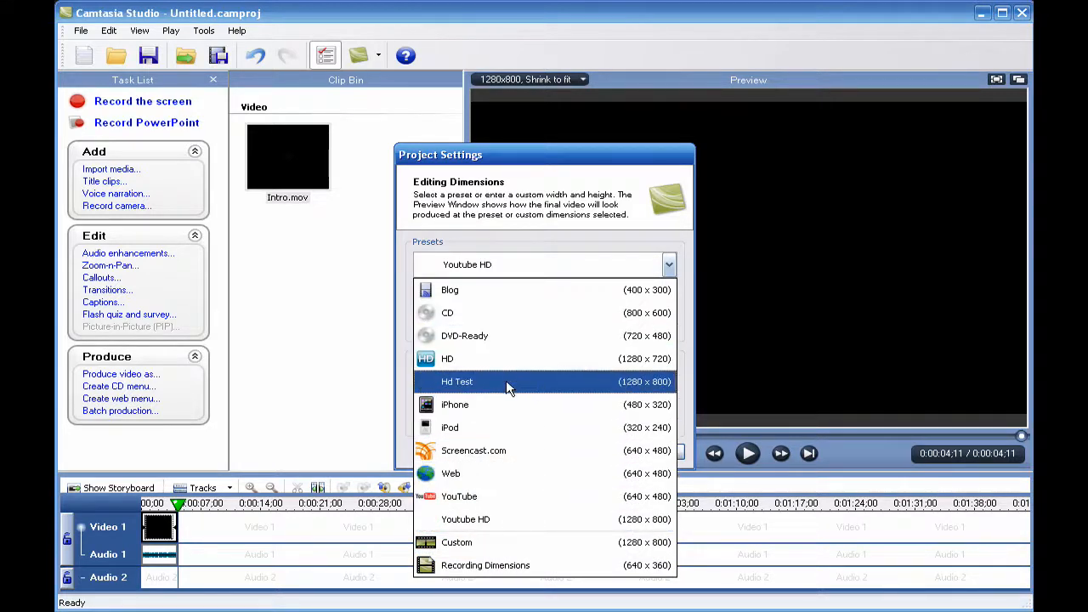
pyautogui.click(458, 381)
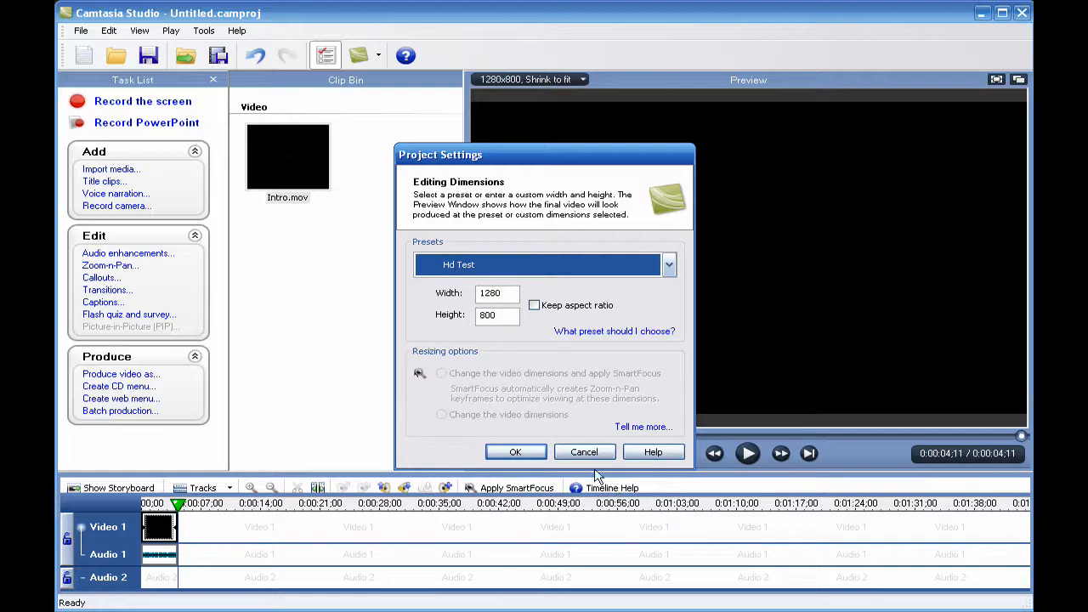
pyautogui.click(515, 452)
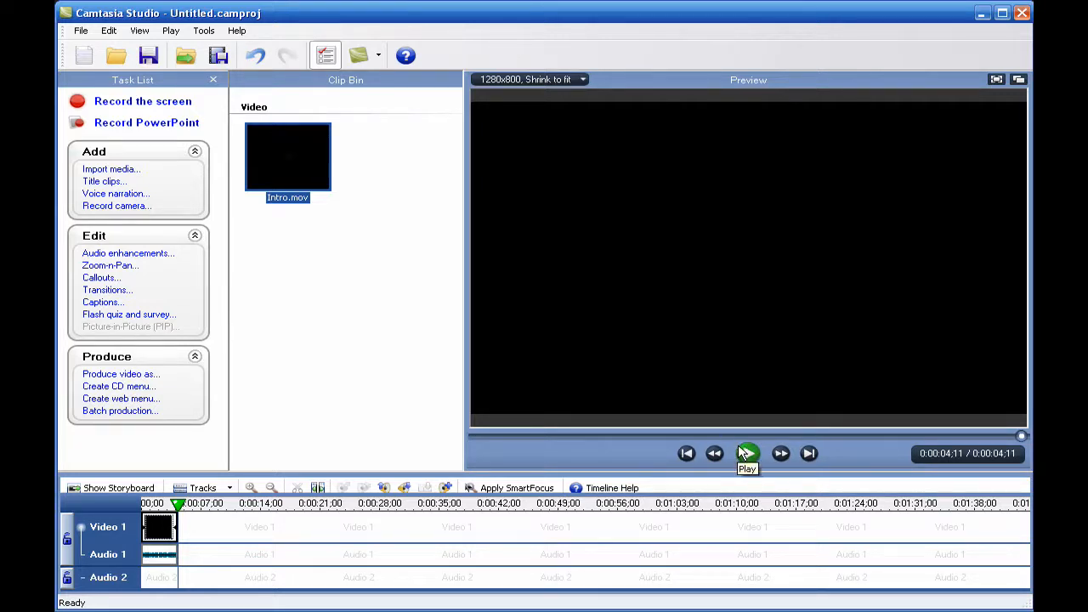
# Step: Play Intro.mov in the preview, replay it from the start, then pause it
pyautogui.click(747, 452)
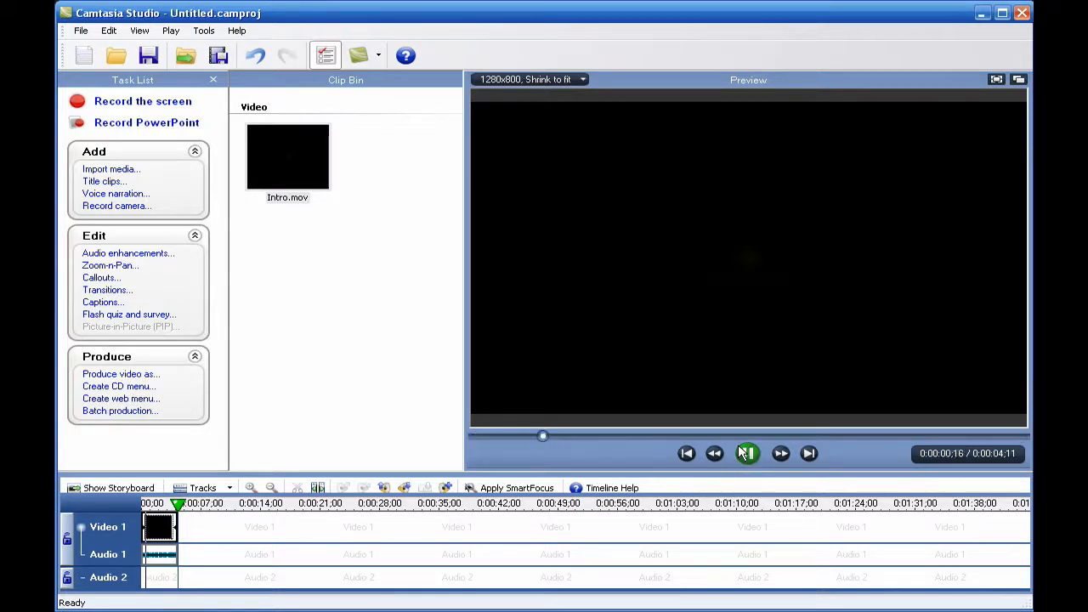
pyautogui.click(748, 454)
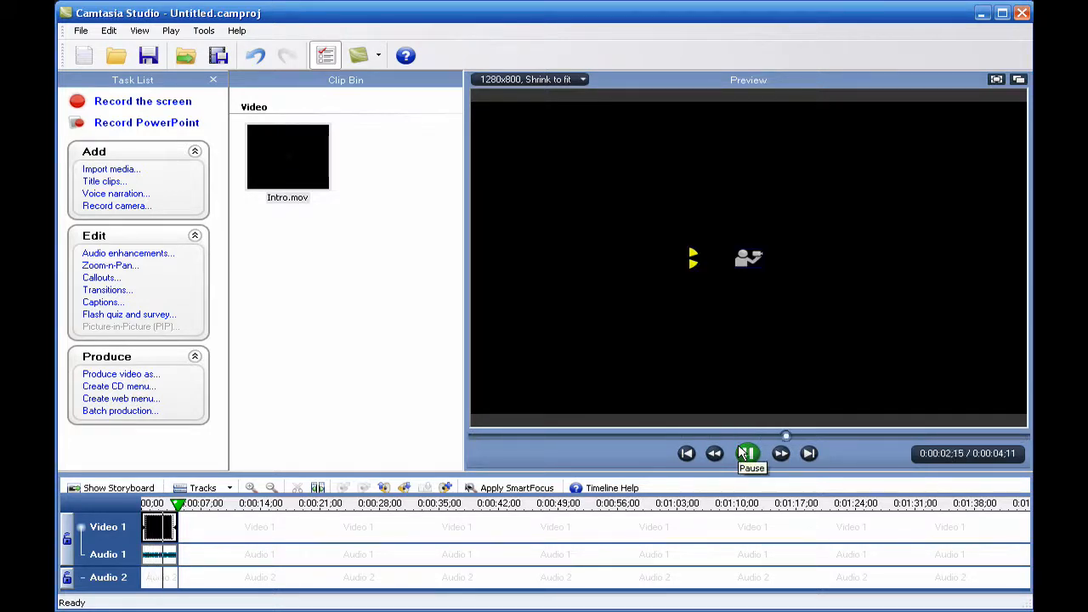
pyautogui.click(747, 452)
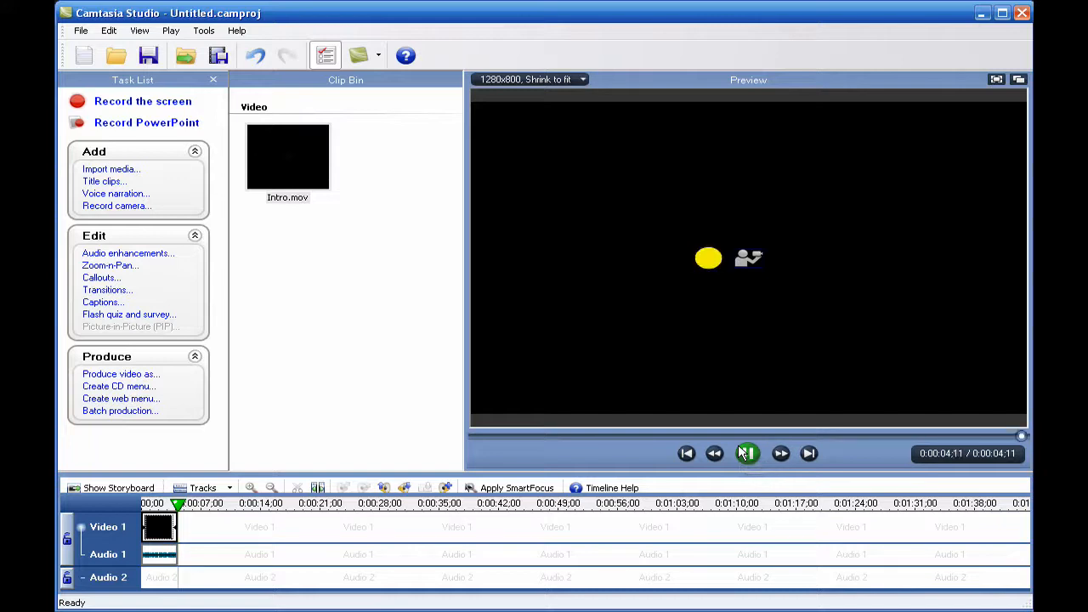
pyautogui.click(748, 453)
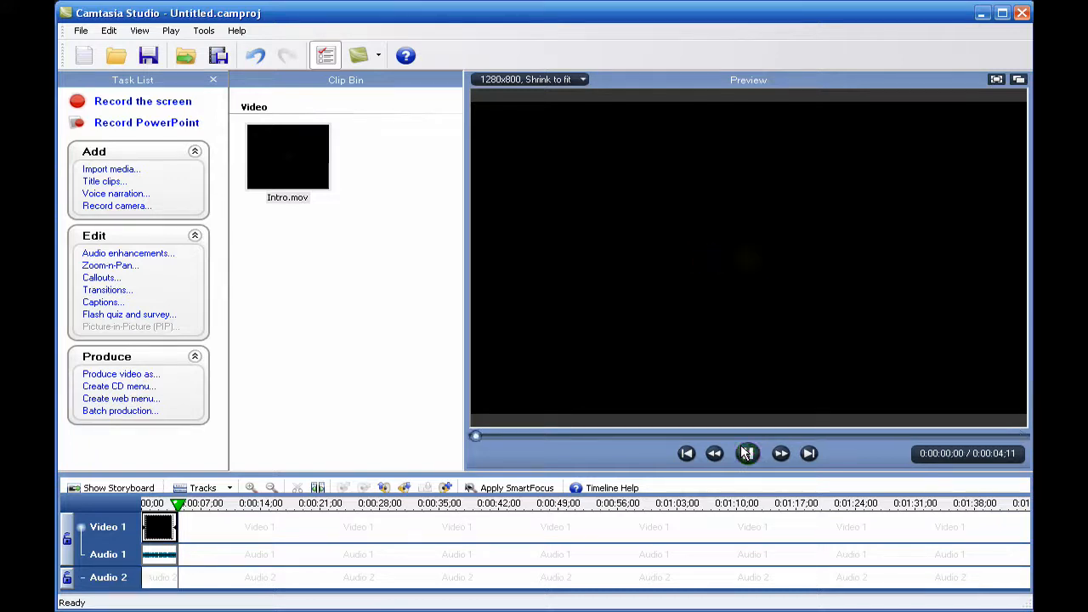
pyautogui.click(747, 453)
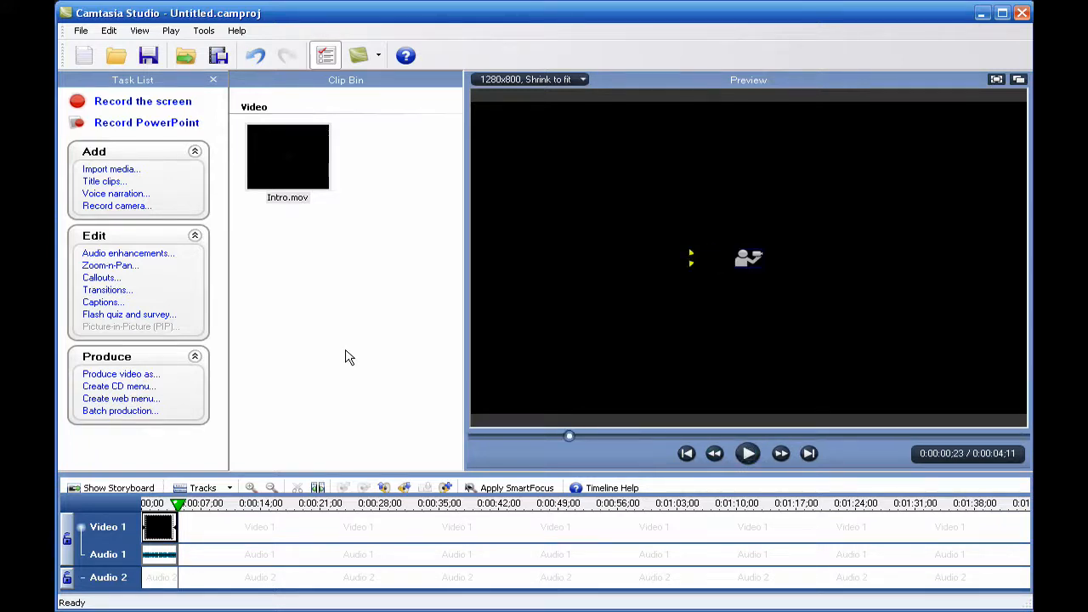
pyautogui.moveTo(336, 295)
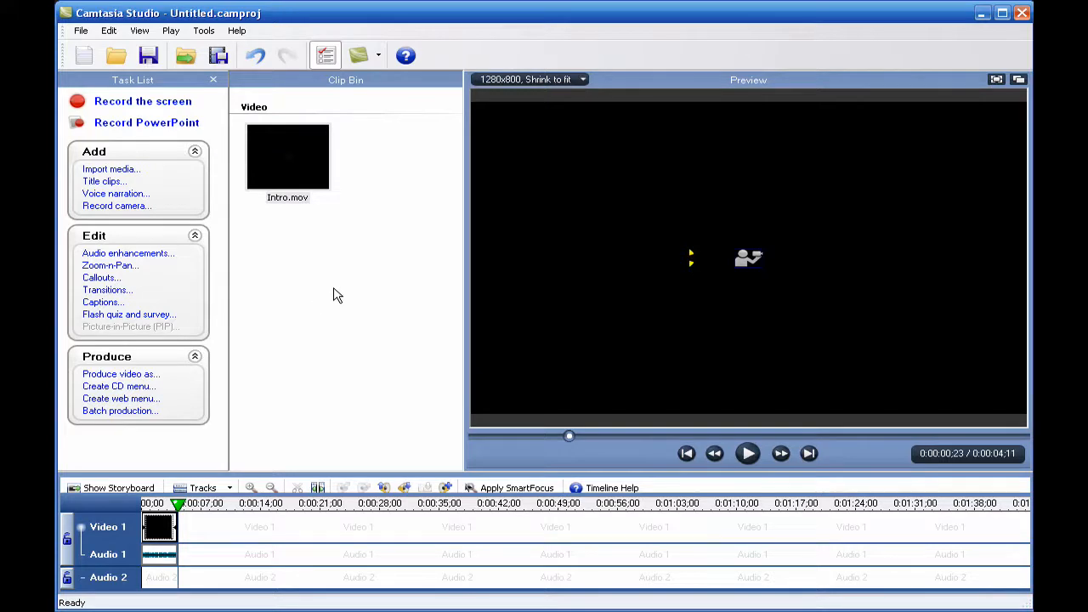